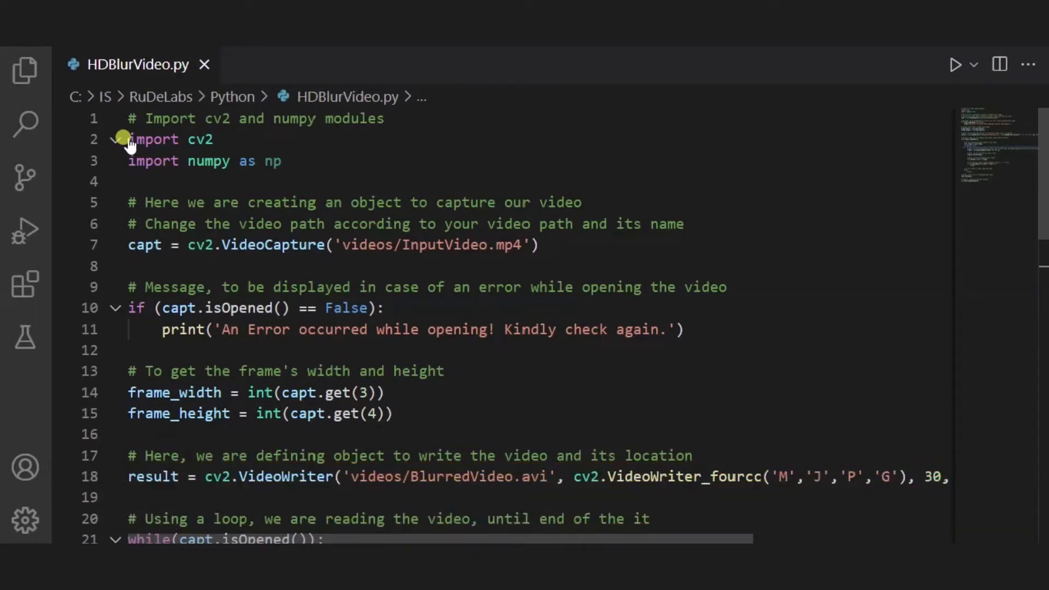
{"action": "mouse_move", "coordinate": [177, 204]}
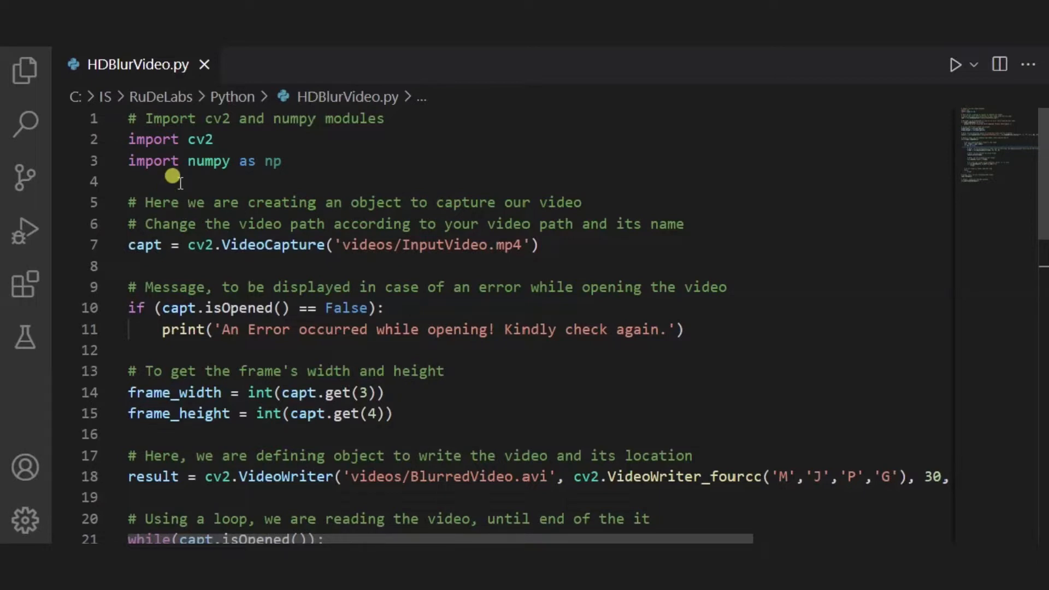
{"action": "mouse_move", "coordinate": [276, 485]}
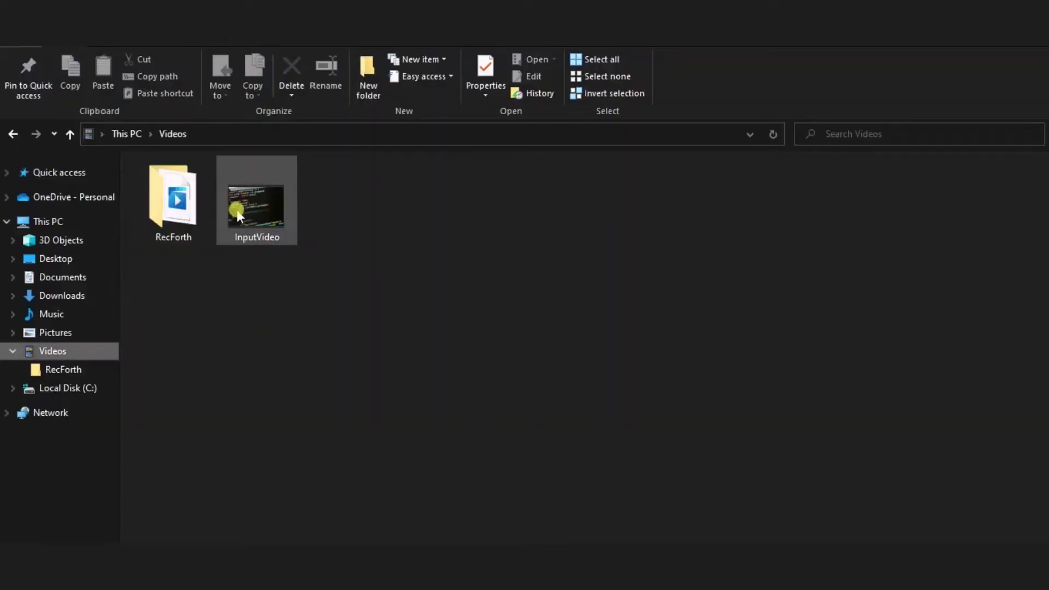
Step: Bring up the File Explorer window showing the Videos folder with InputVideo
{"action": "left_click", "coordinate": [239, 259]}
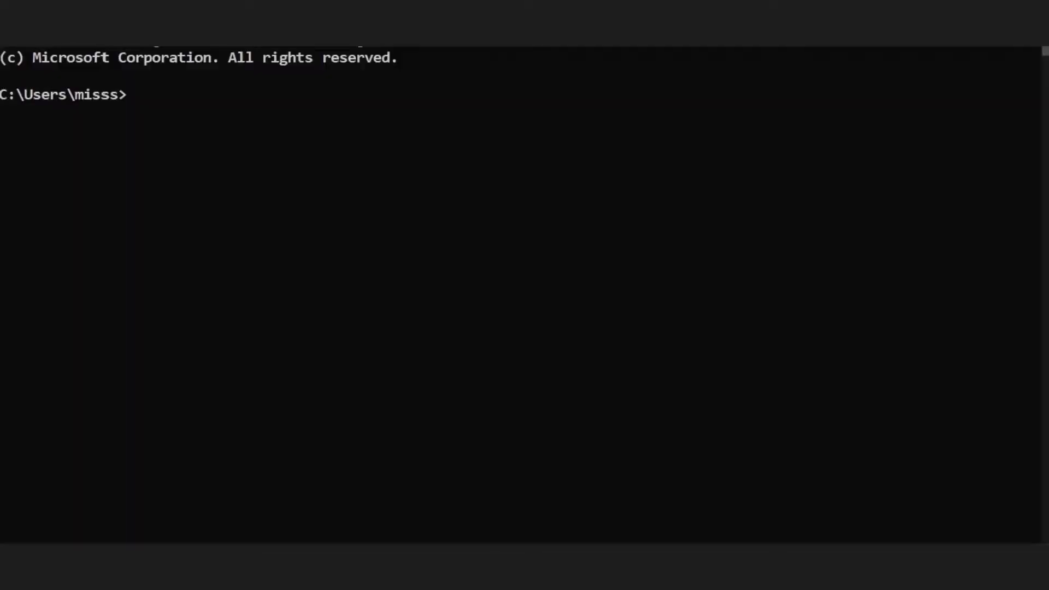
{"action": "mouse_move", "coordinate": [741, 249]}
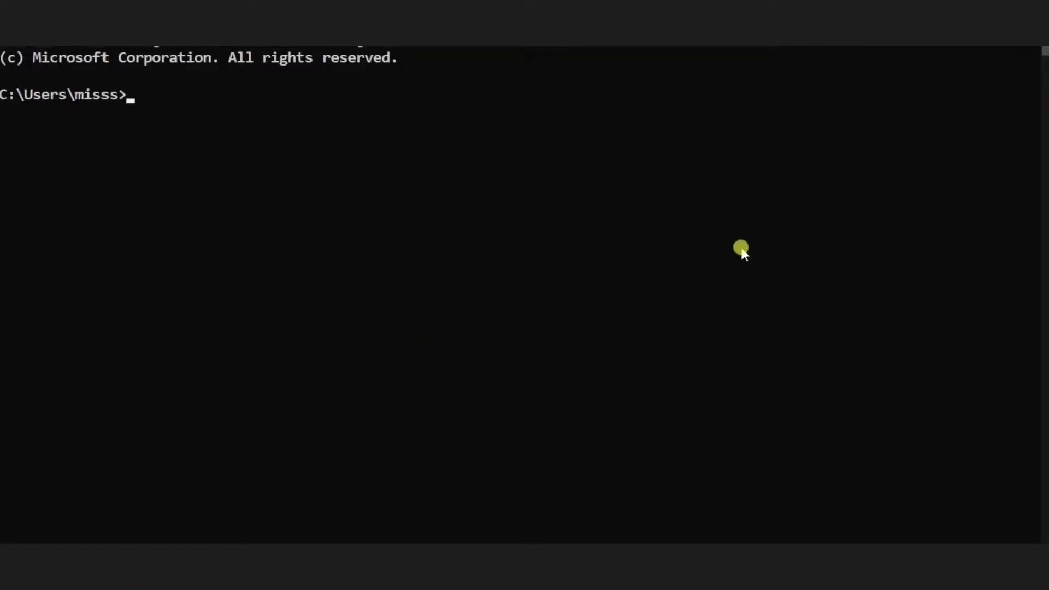
Step: Run pip install opencv-python, reported as already satisfied
{"action": "type", "text": "pip install opencv-python"}
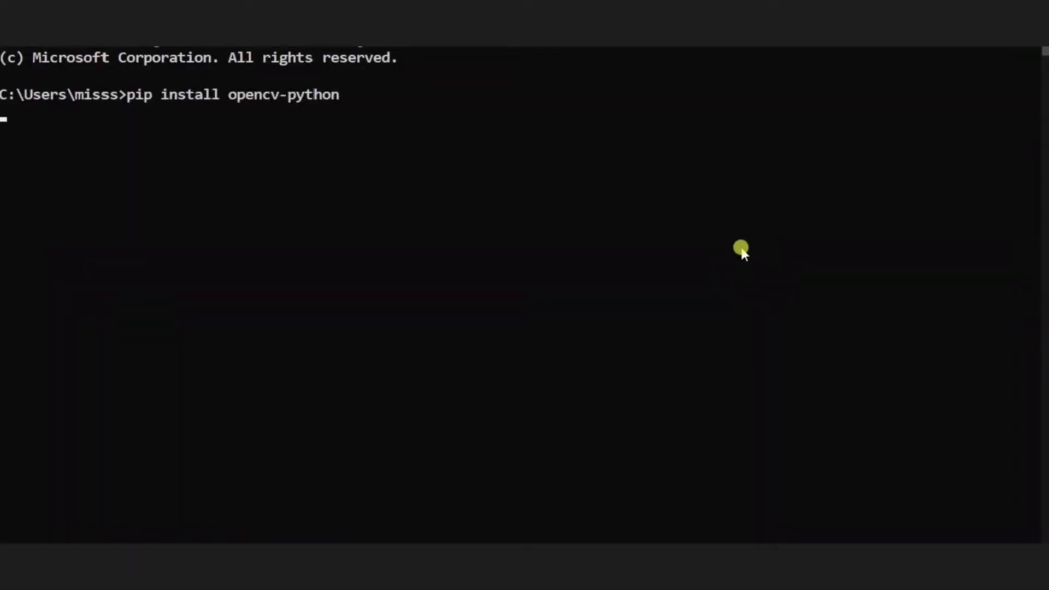
{"action": "key", "text": "Return"}
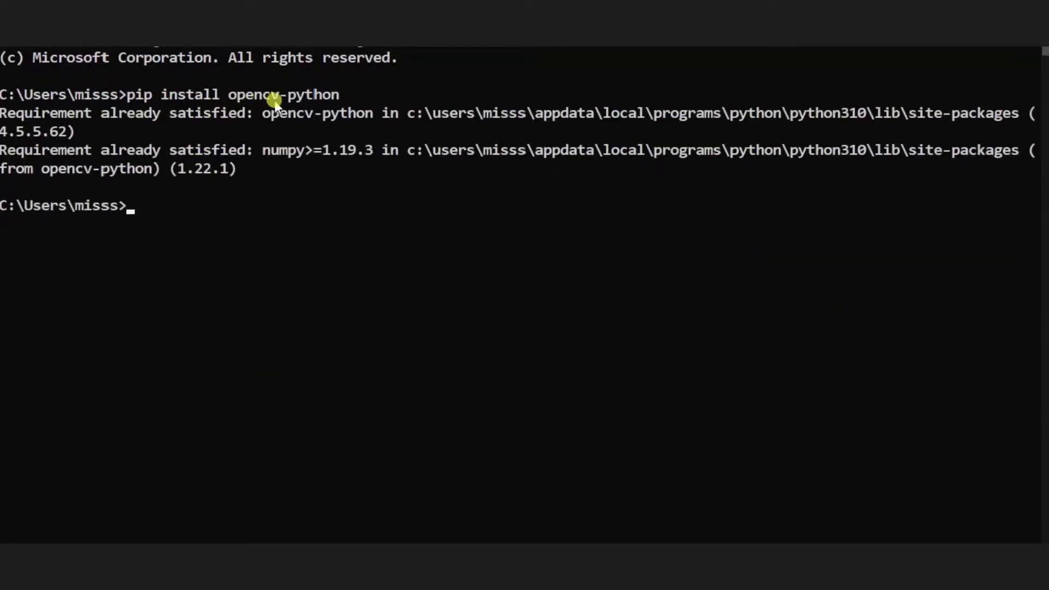
{"action": "mouse_move", "coordinate": [276, 264]}
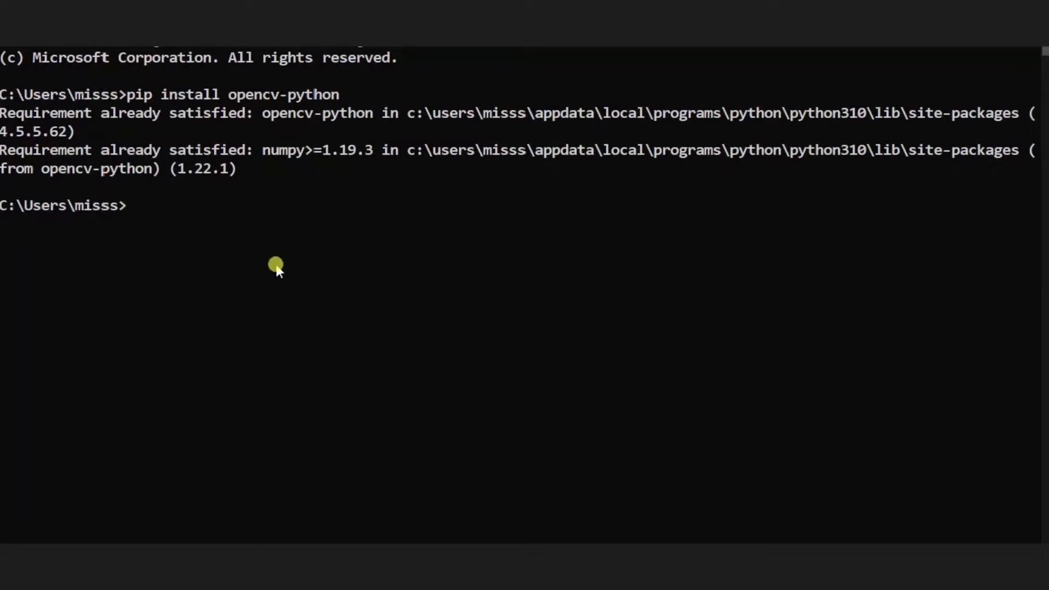
Step: Correct the command to pip install numpy and run it, also already satisfied
{"action": "type", "text": "pip install opencv-pyth"}
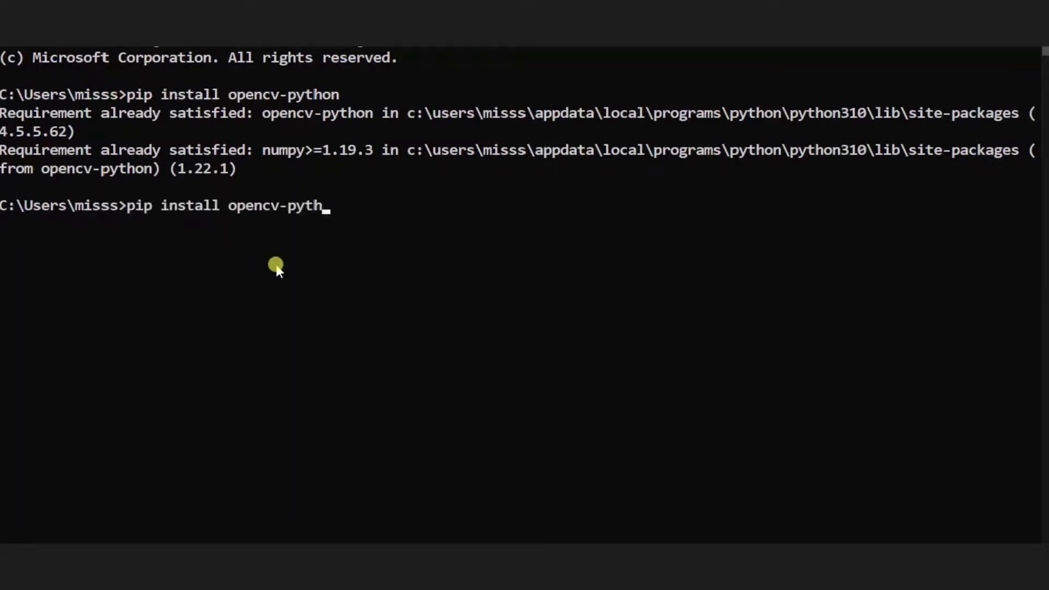
{"action": "key", "text": "backspace"}
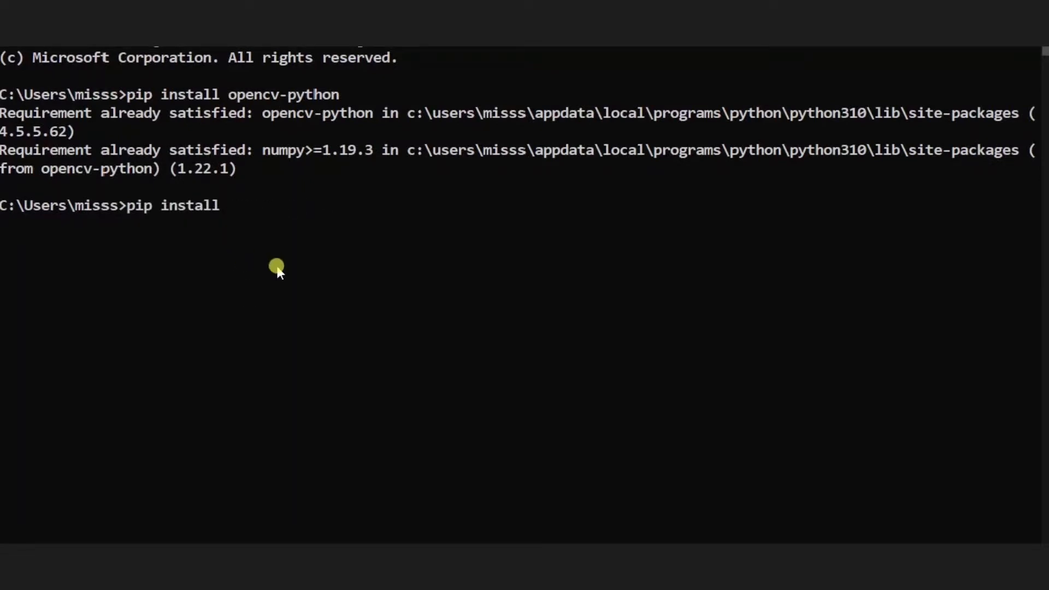
{"action": "type", "text": "numpy"}
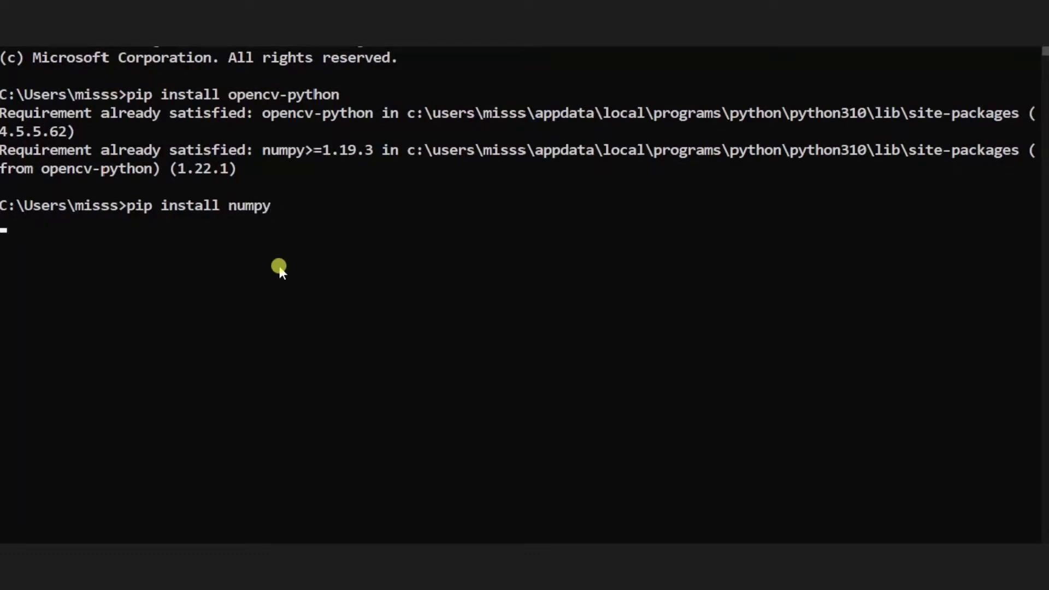
{"action": "key", "text": "Return"}
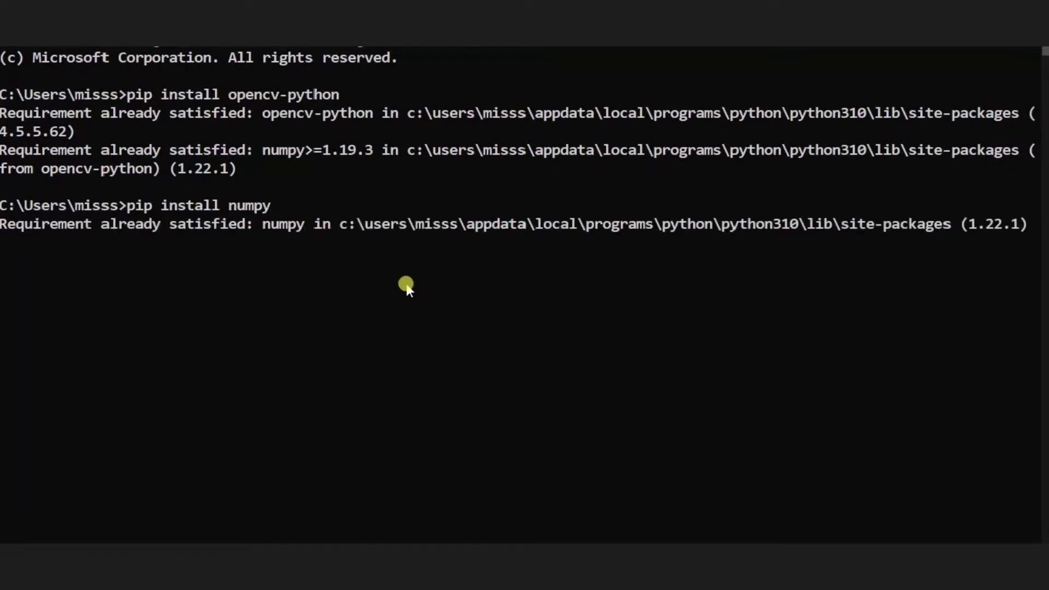
{"action": "key", "text": "Return"}
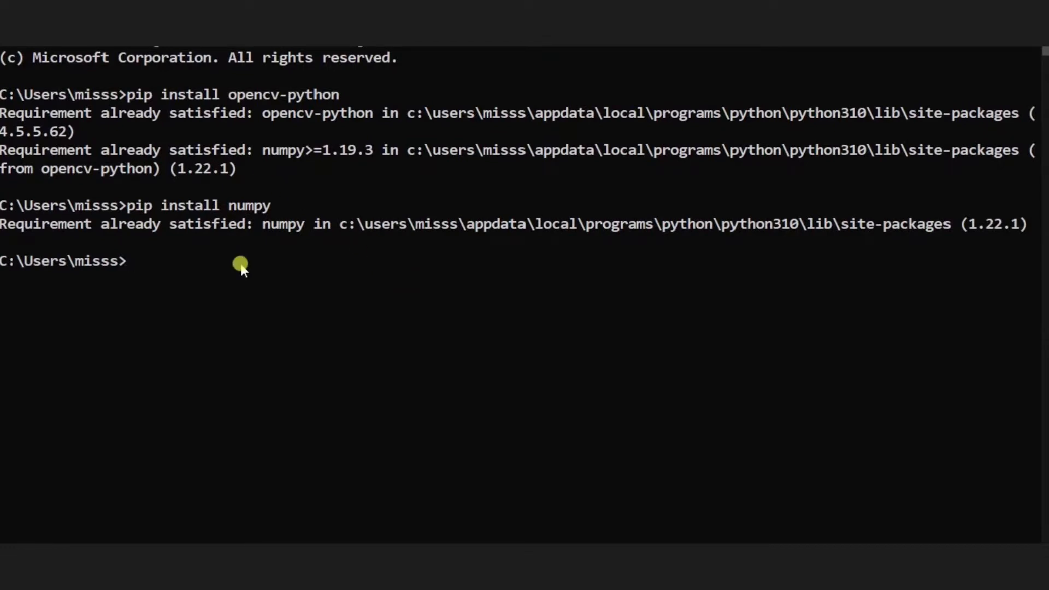
{"action": "mouse_move", "coordinate": [140, 187]}
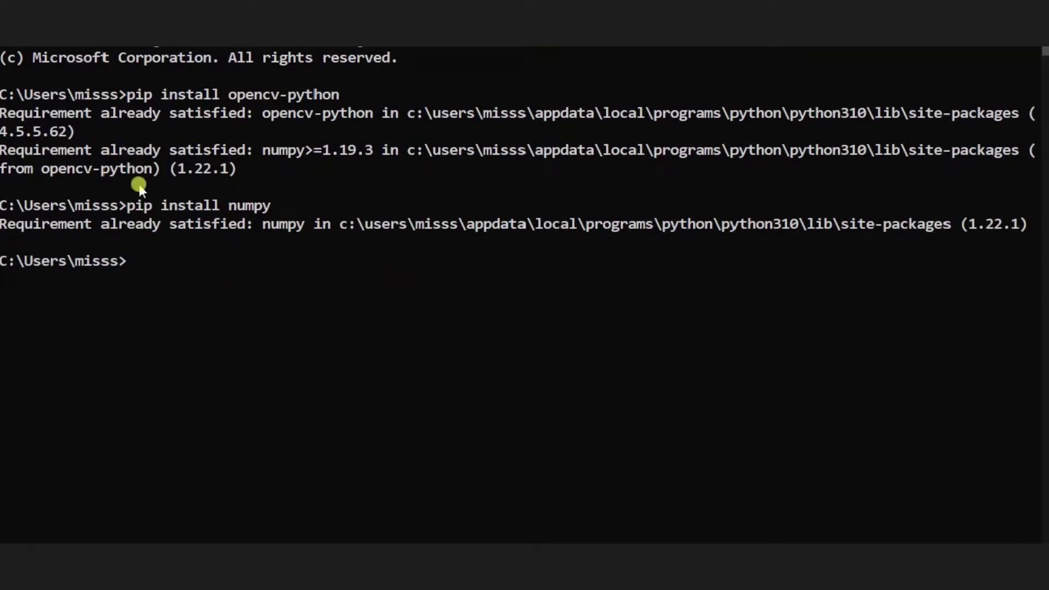
{"action": "mouse_move", "coordinate": [189, 308]}
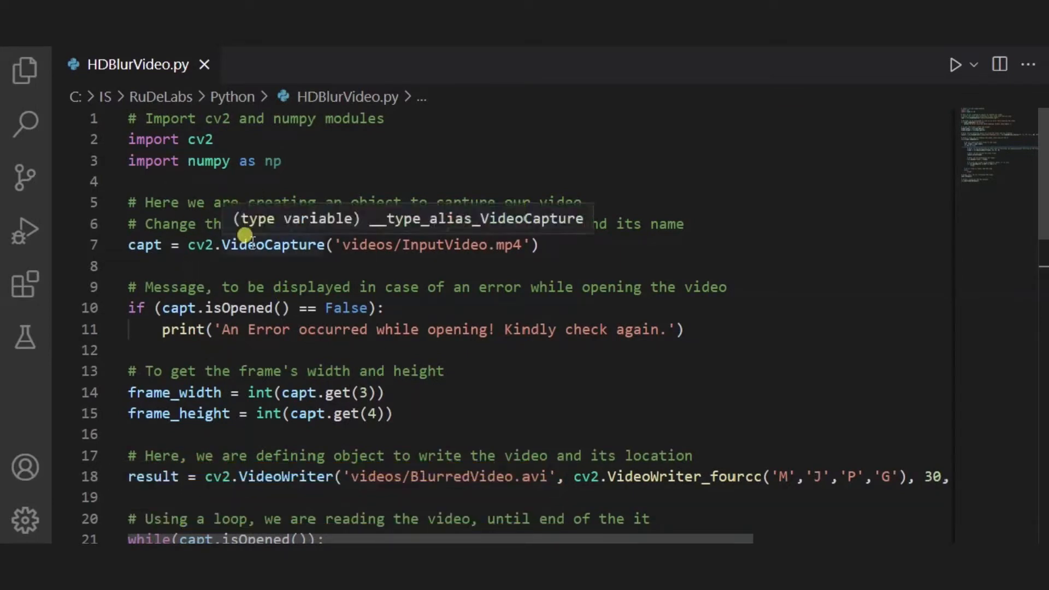
{"action": "mouse_move", "coordinate": [210, 262]}
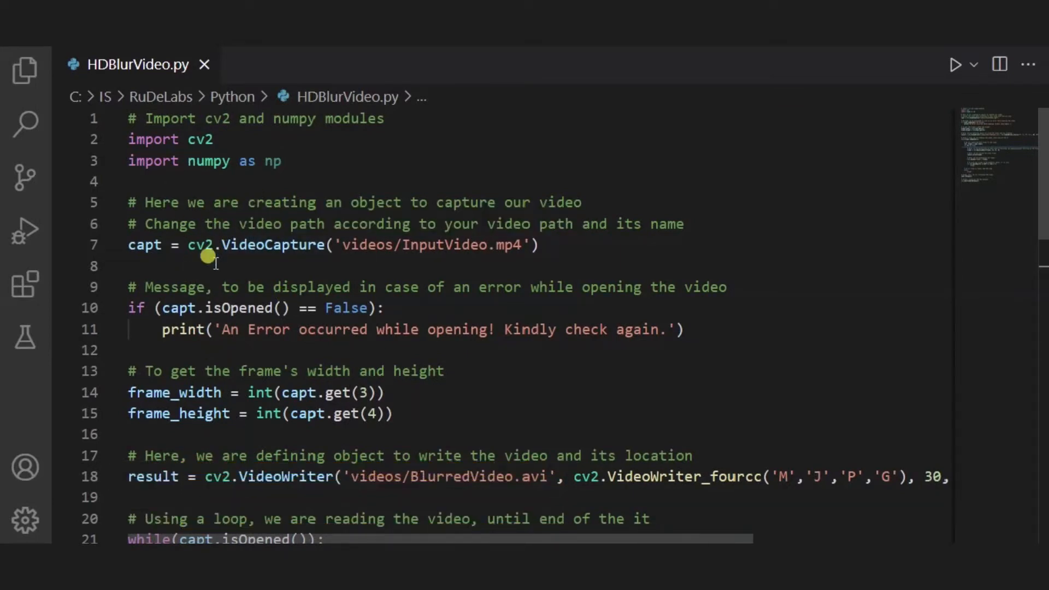
{"action": "mouse_move", "coordinate": [172, 170]}
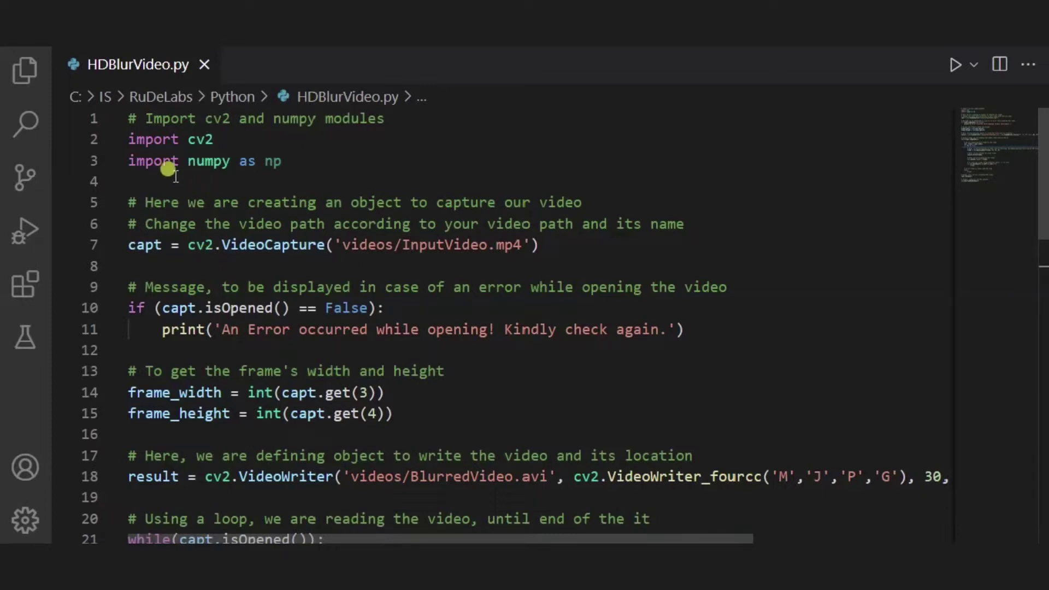
{"action": "mouse_move", "coordinate": [157, 180]}
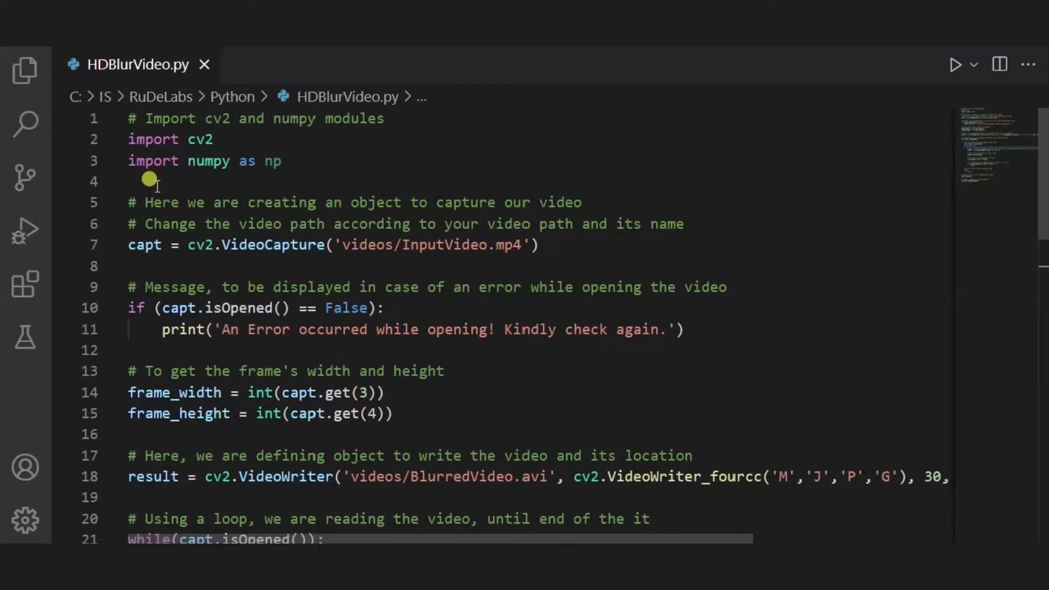
{"action": "mouse_move", "coordinate": [181, 175]}
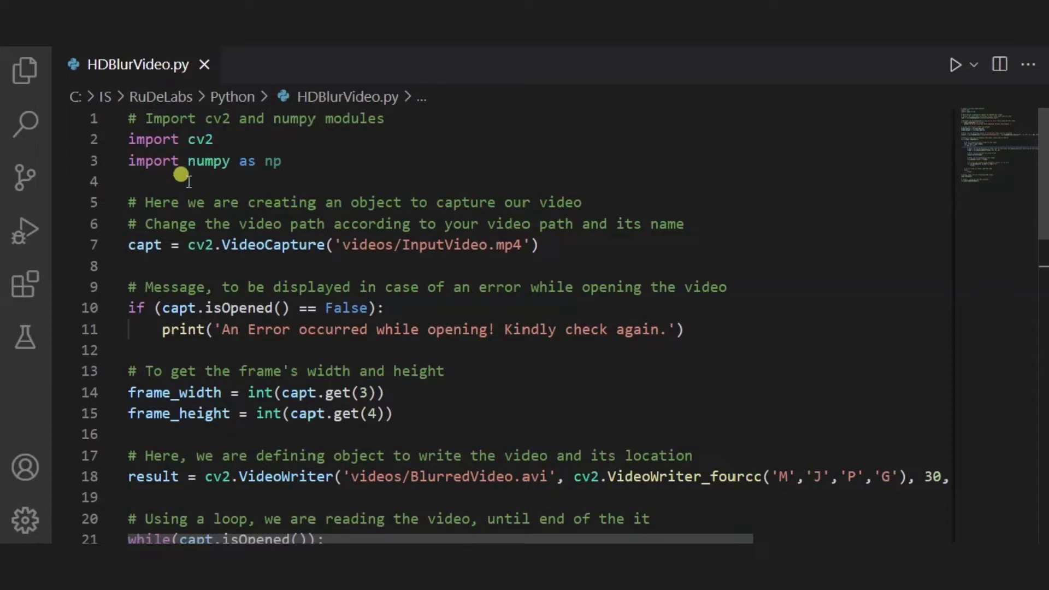
{"action": "mouse_move", "coordinate": [237, 265]}
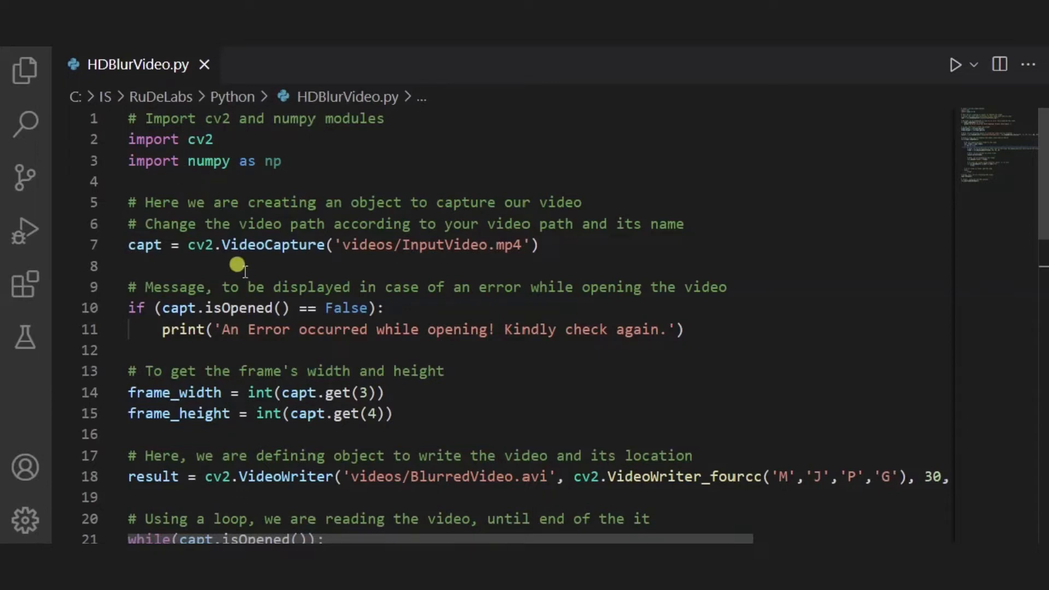
{"action": "mouse_move", "coordinate": [228, 254]}
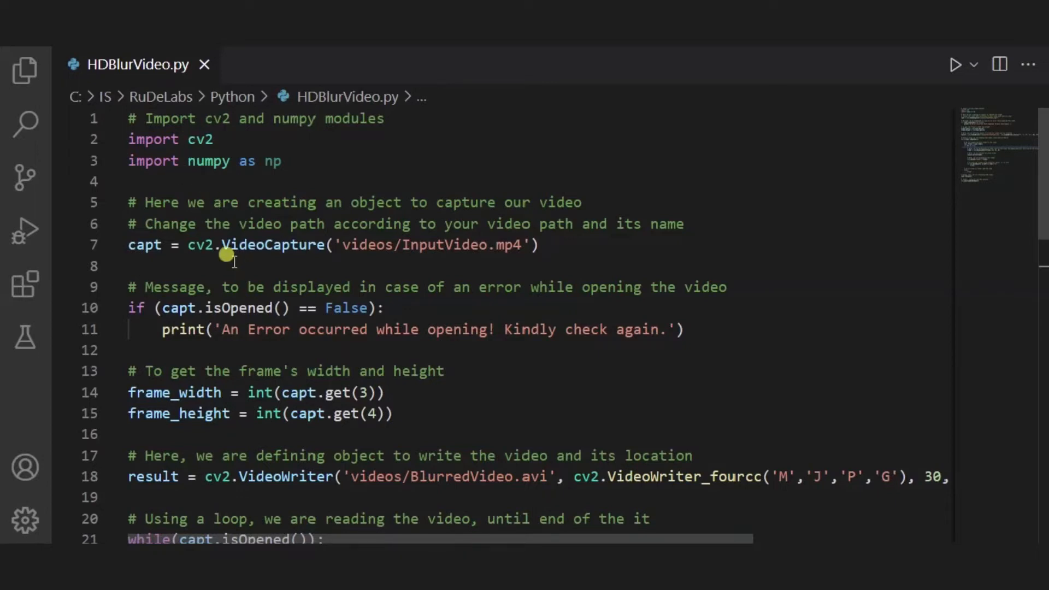
{"action": "mouse_move", "coordinate": [324, 244]}
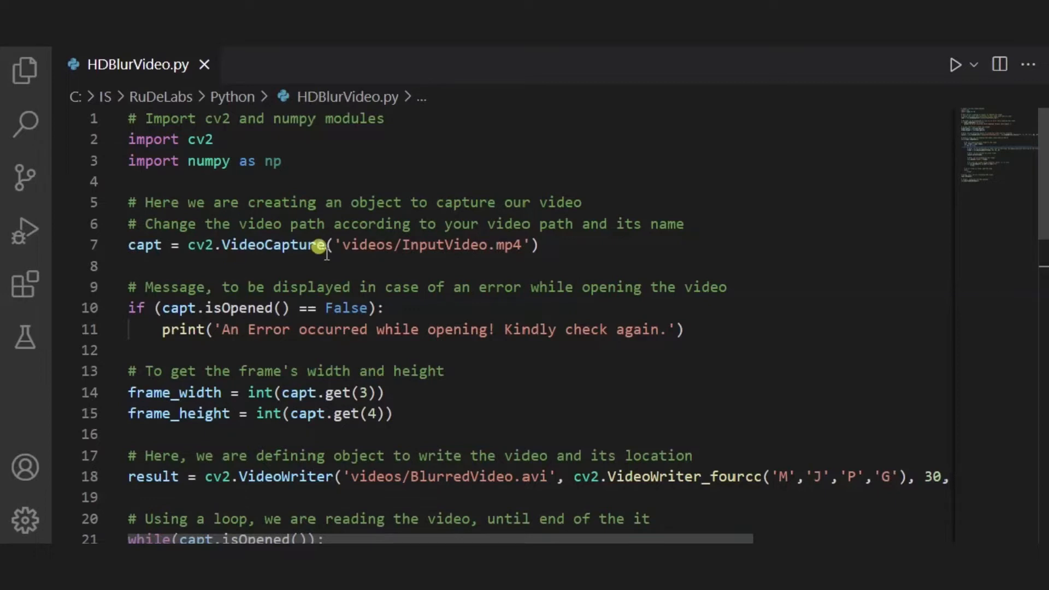
{"action": "mouse_move", "coordinate": [395, 260]}
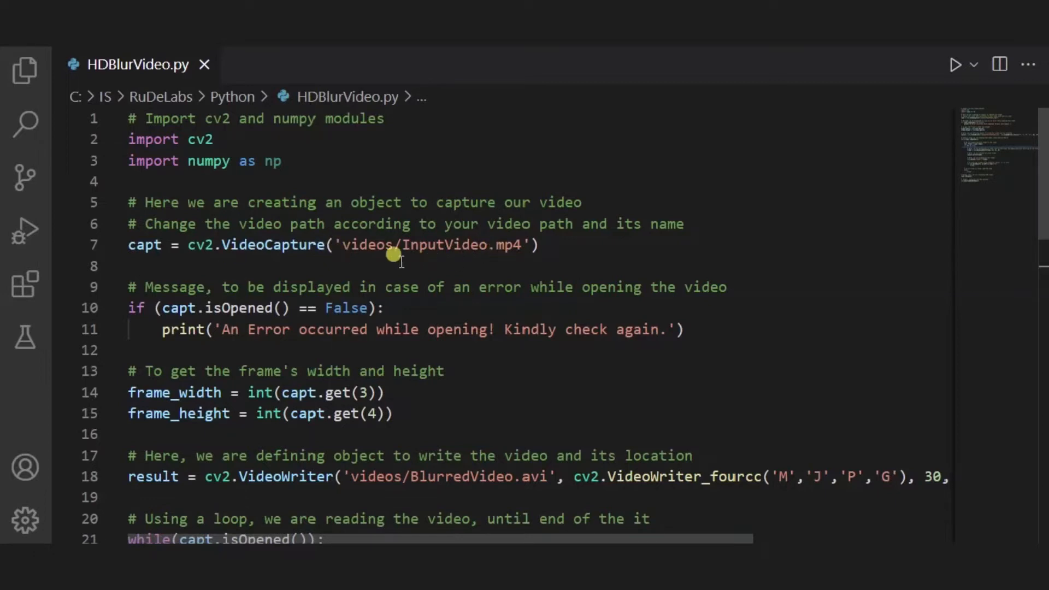
{"action": "mouse_move", "coordinate": [411, 261]}
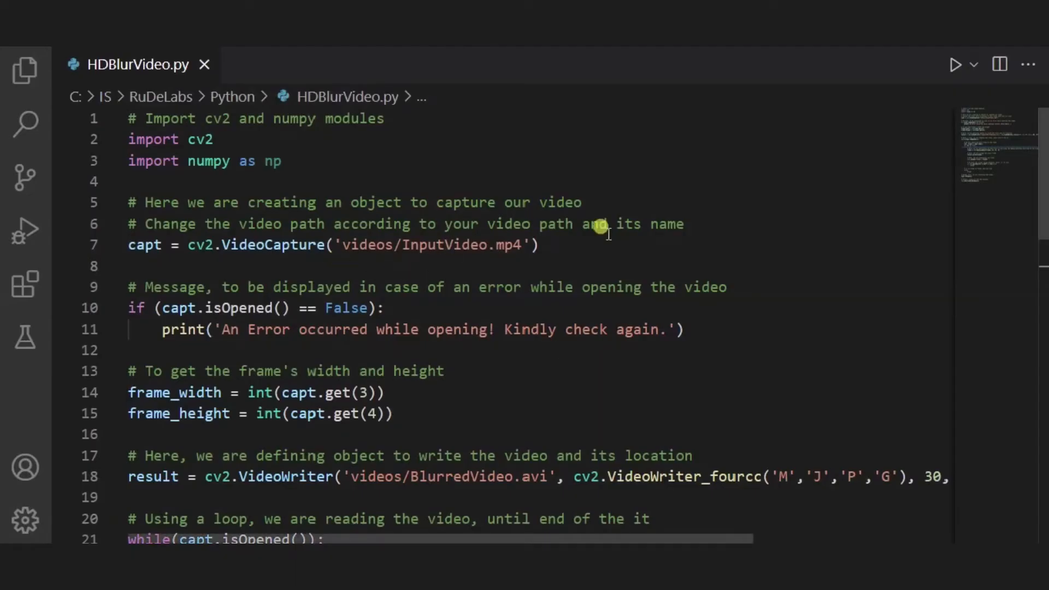
{"action": "mouse_move", "coordinate": [438, 262]}
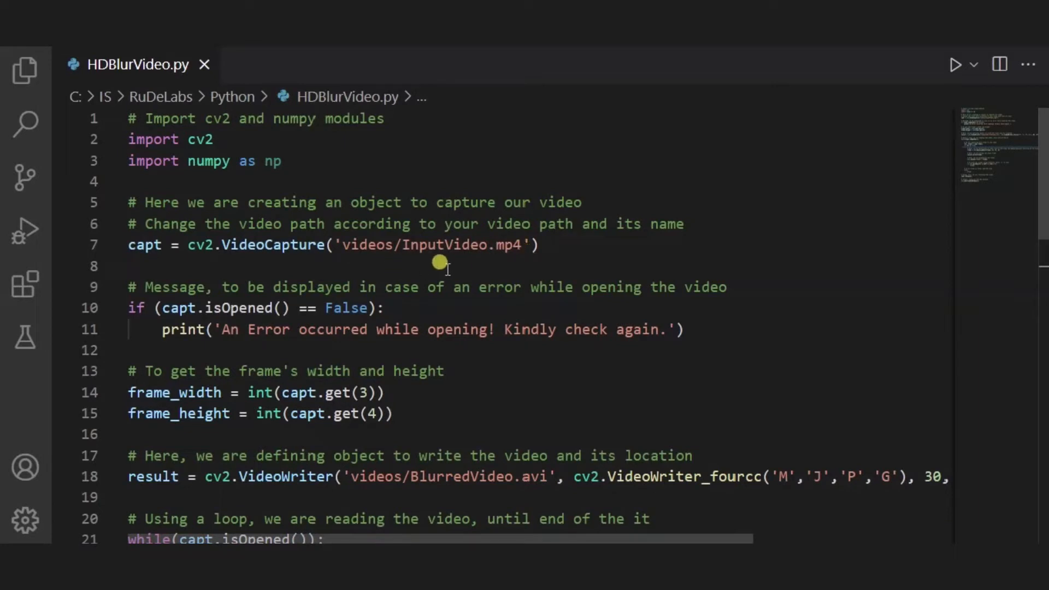
{"action": "scroll", "scroll_direction": "down", "scroll_amount": 3}
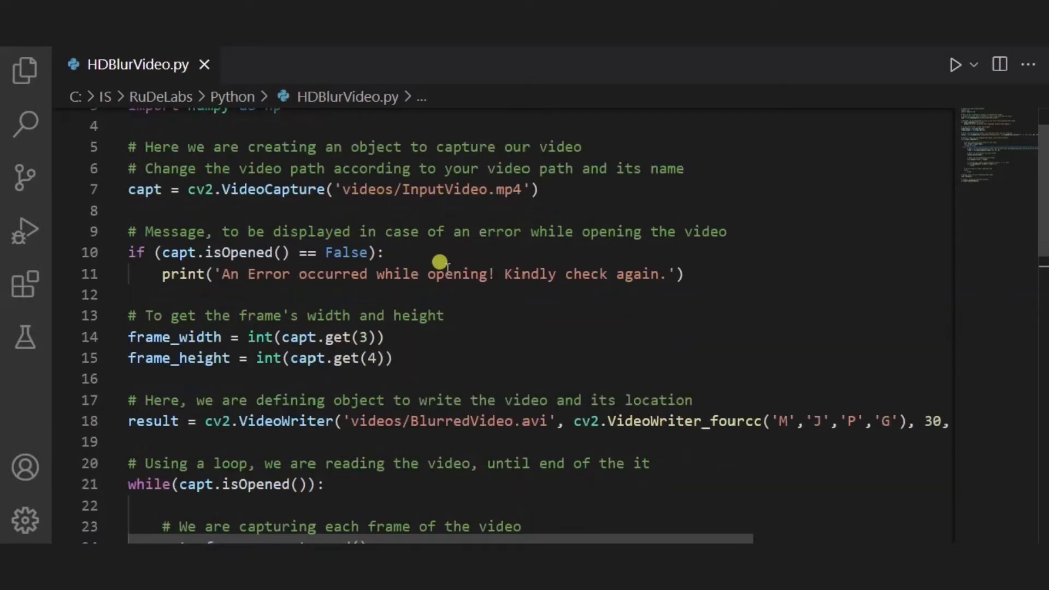
{"action": "mouse_move", "coordinate": [261, 284]}
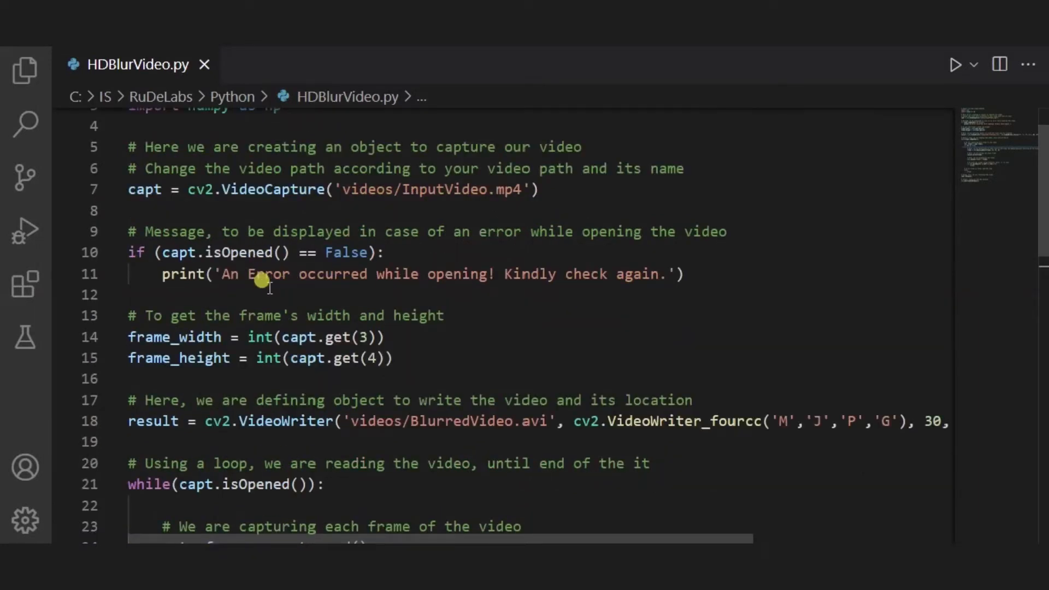
{"action": "mouse_move", "coordinate": [220, 278]}
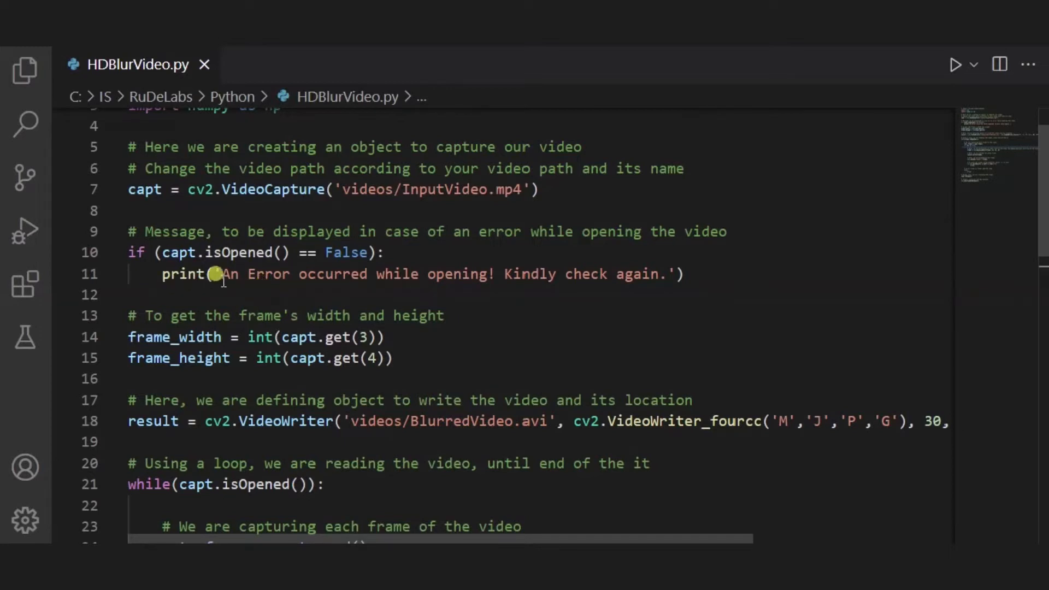
{"action": "mouse_move", "coordinate": [453, 275]}
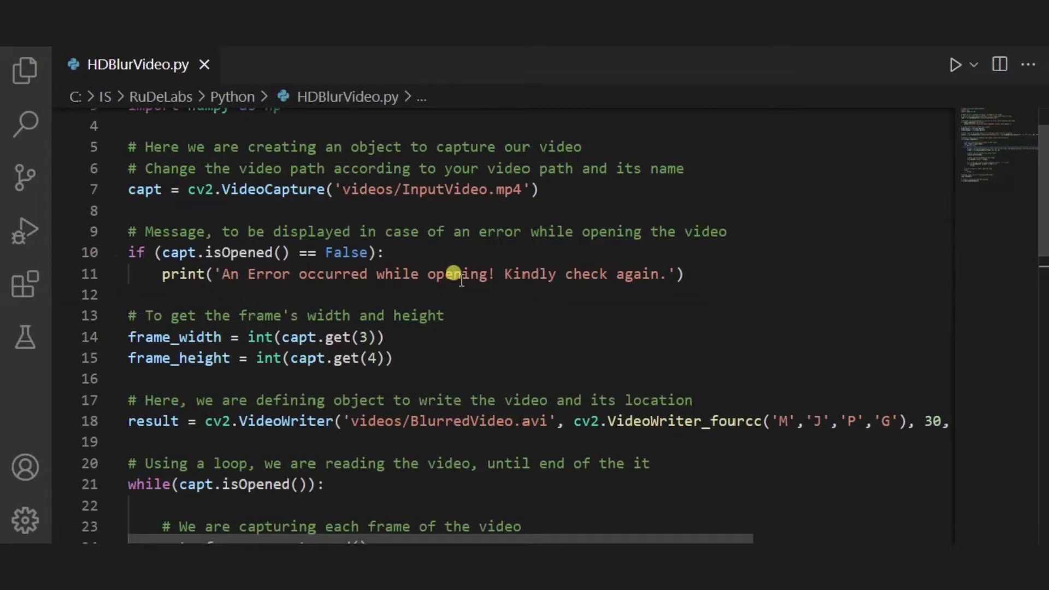
{"action": "mouse_move", "coordinate": [514, 302]}
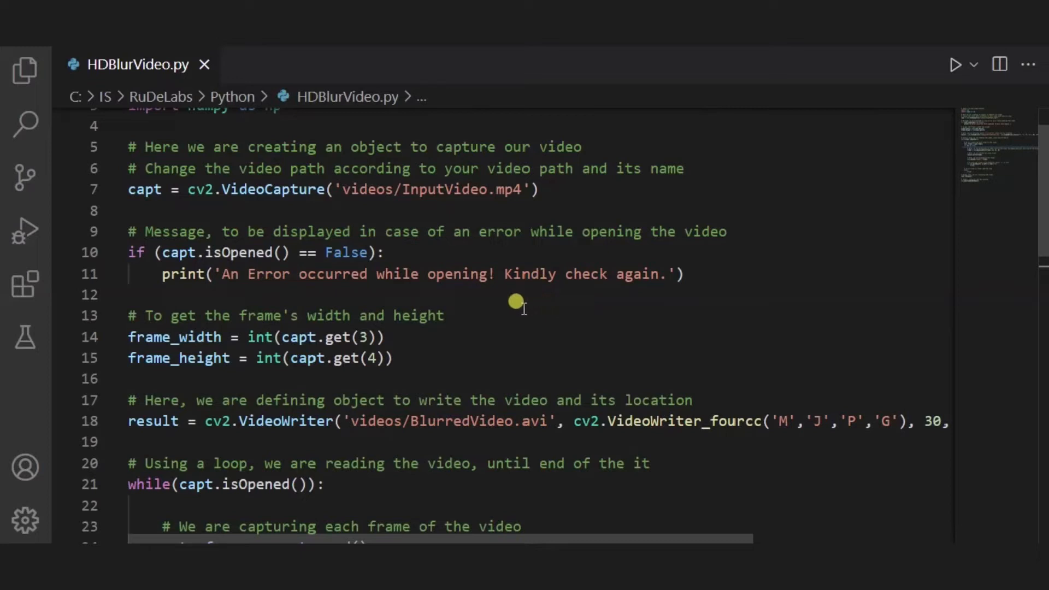
{"action": "mouse_move", "coordinate": [441, 284]}
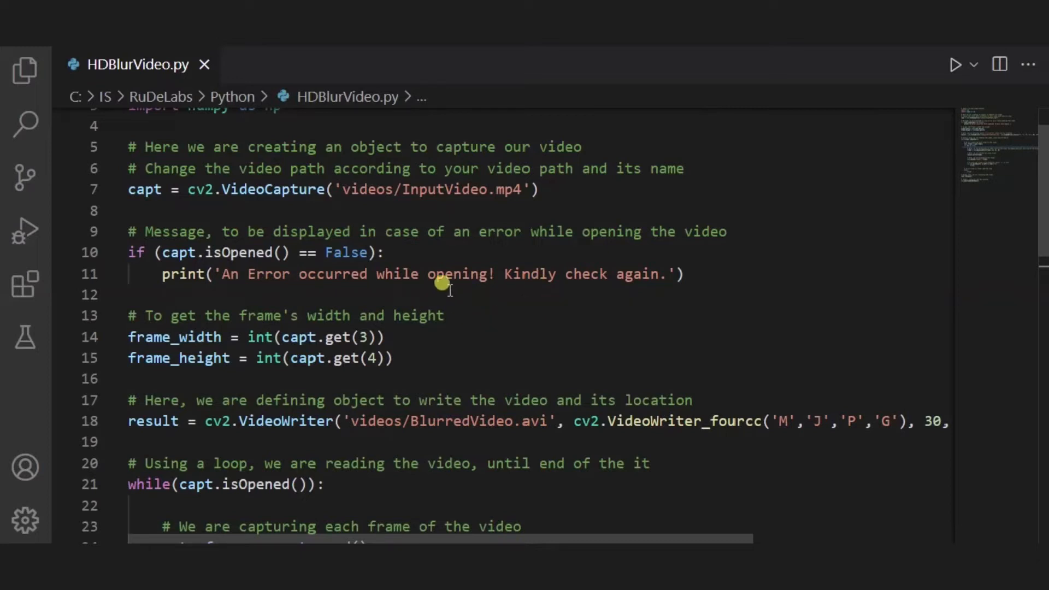
{"action": "mouse_move", "coordinate": [467, 310]}
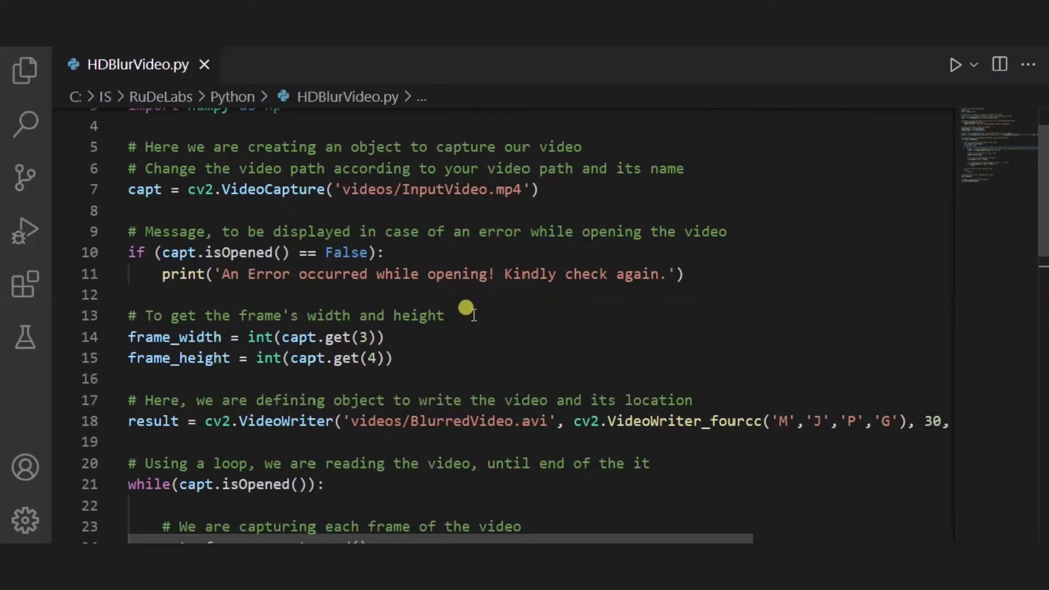
{"action": "scroll", "scroll_direction": "down", "scroll_amount": 3}
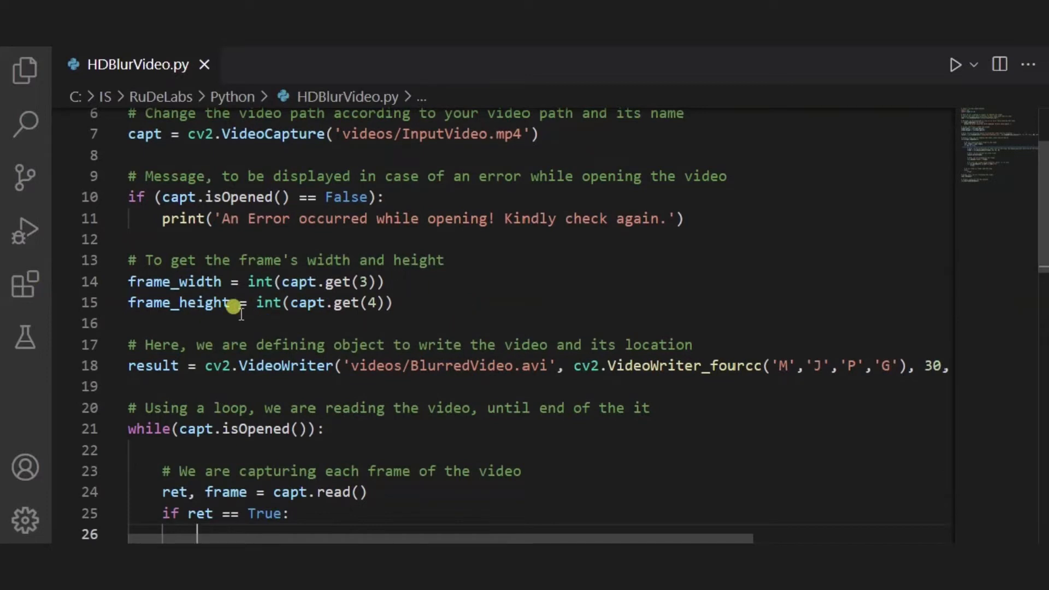
{"action": "mouse_move", "coordinate": [230, 320]}
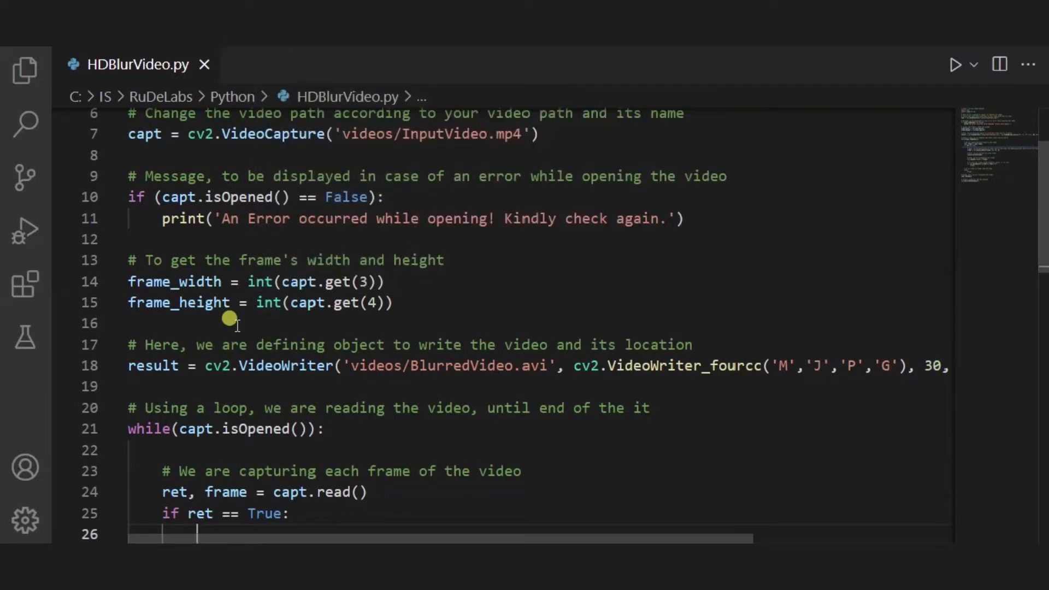
{"action": "scroll", "scroll_direction": "down", "scroll_amount": 3}
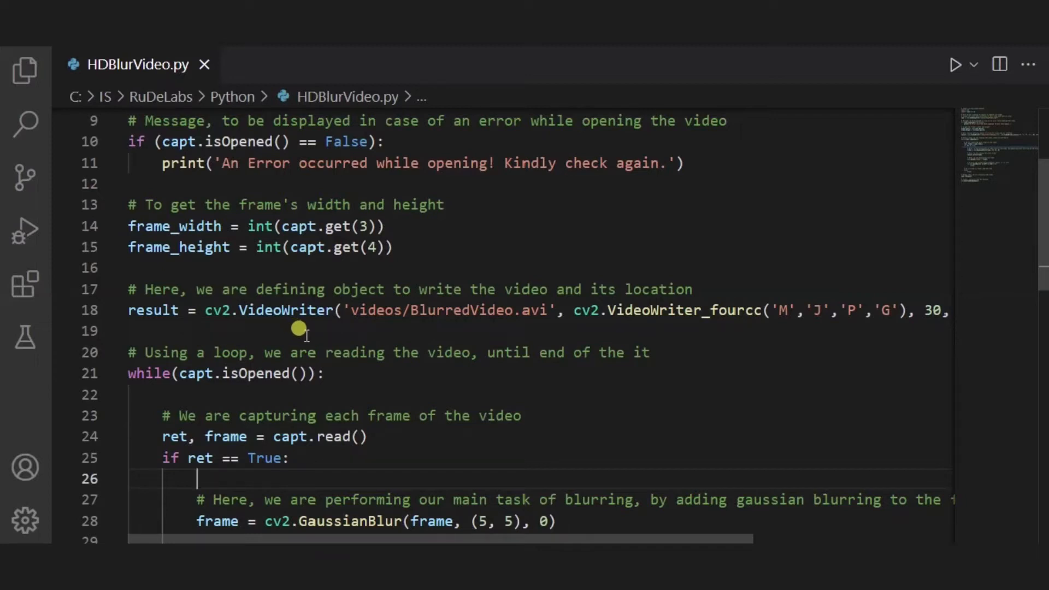
{"action": "mouse_move", "coordinate": [354, 323]}
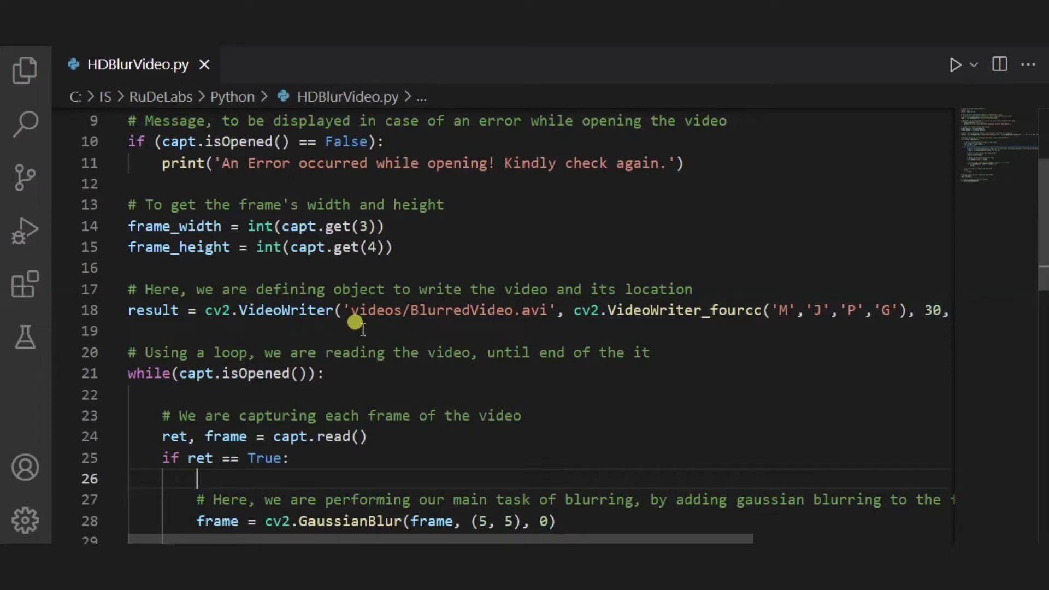
{"action": "mouse_move", "coordinate": [408, 321]}
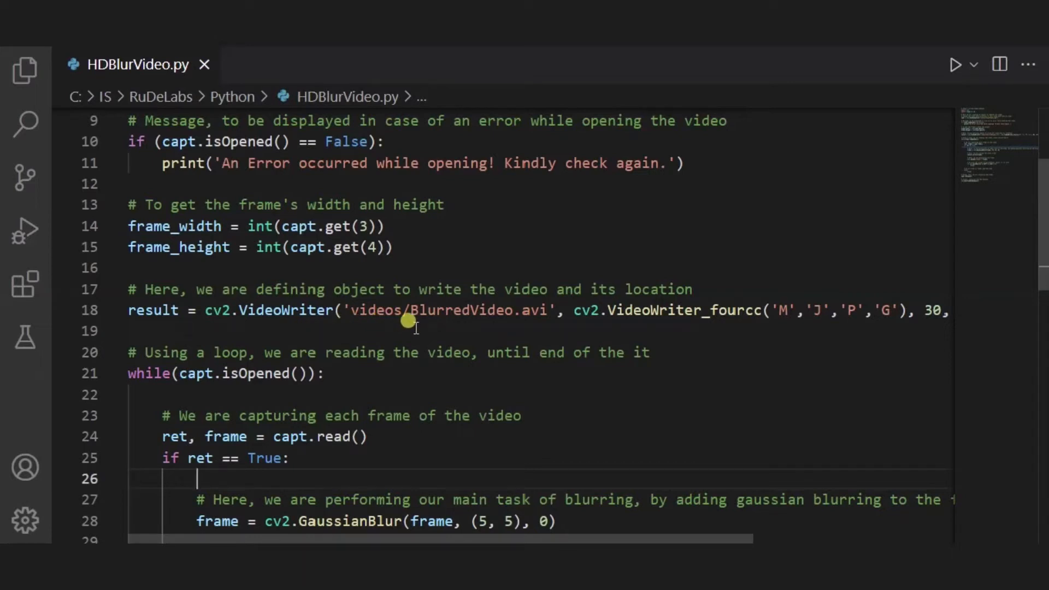
{"action": "mouse_move", "coordinate": [447, 315]}
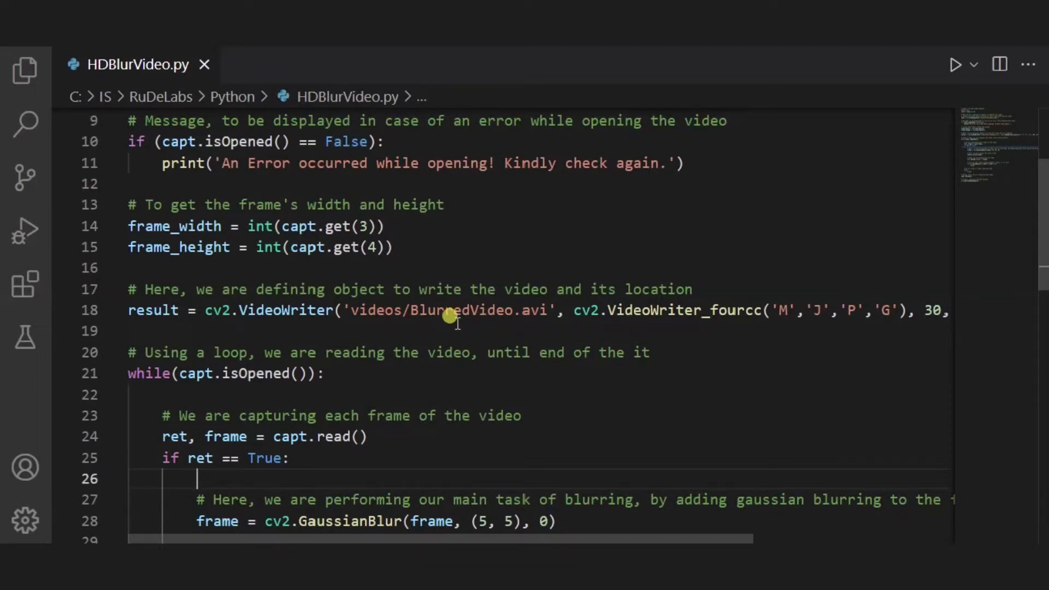
{"action": "scroll", "scroll_direction": "down", "scroll_amount": 3}
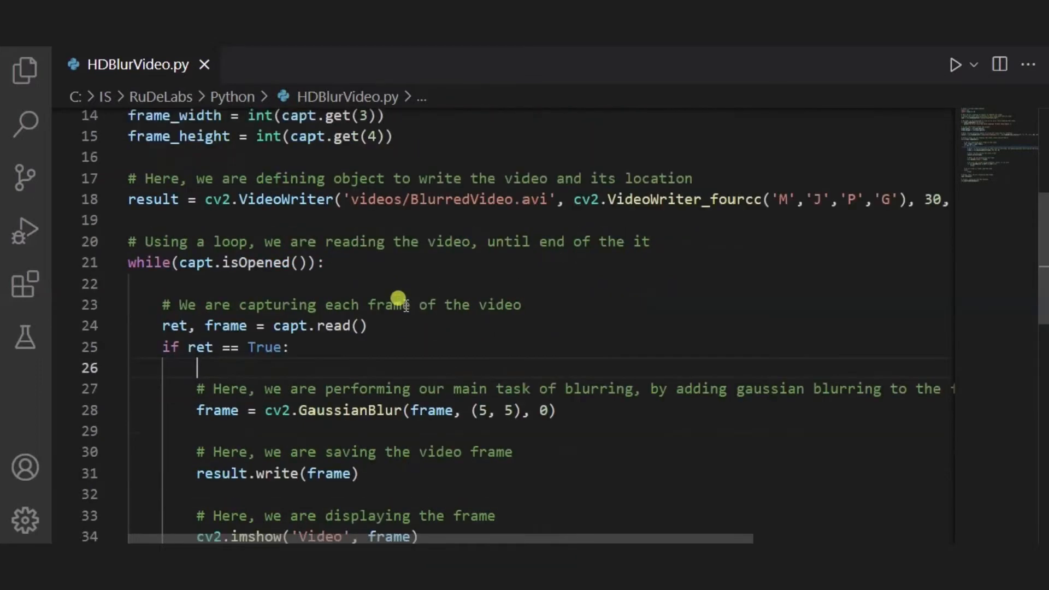
{"action": "scroll", "scroll_direction": "down", "scroll_amount": 3}
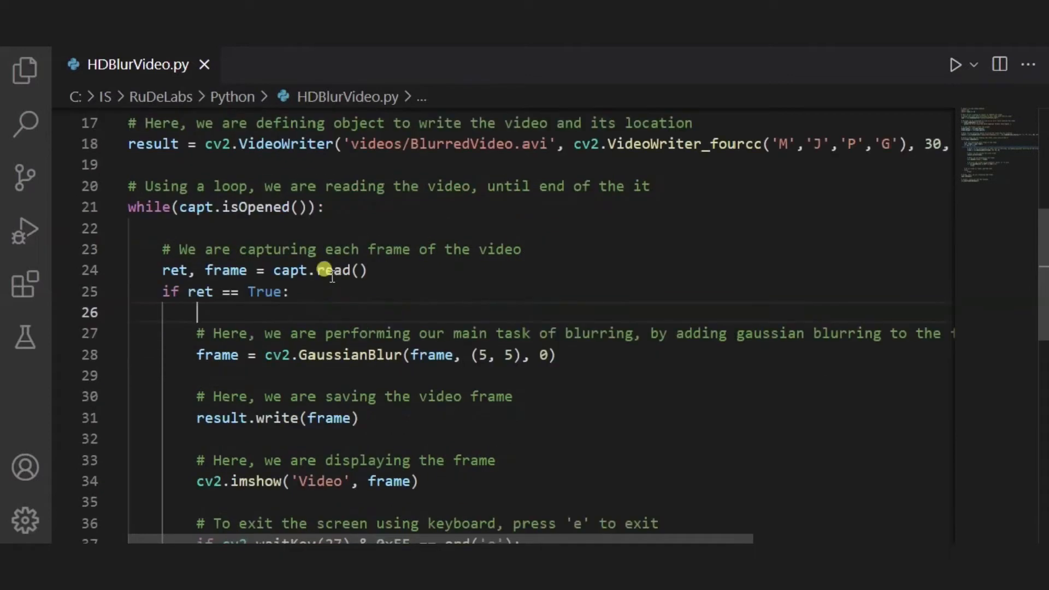
{"action": "mouse_move", "coordinate": [169, 230]}
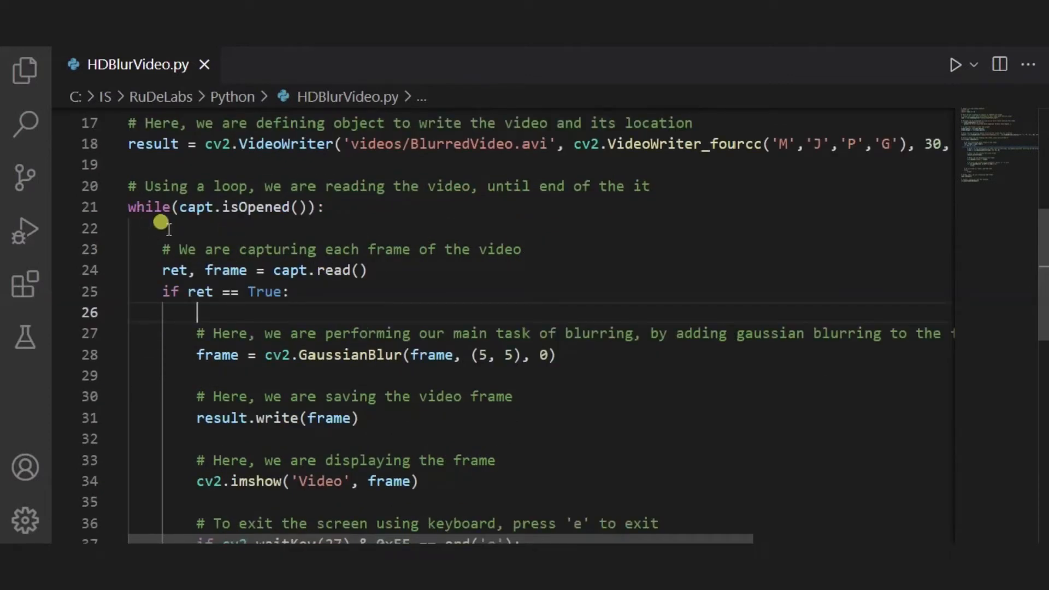
{"action": "scroll", "scroll_direction": "down", "scroll_amount": 3}
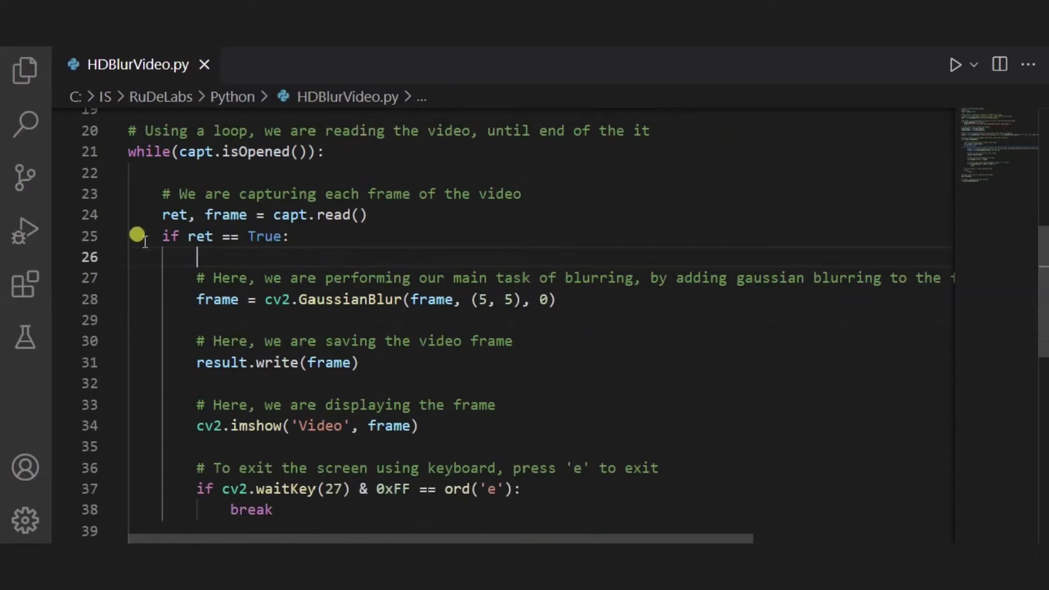
{"action": "scroll", "scroll_direction": "down", "scroll_amount": 3}
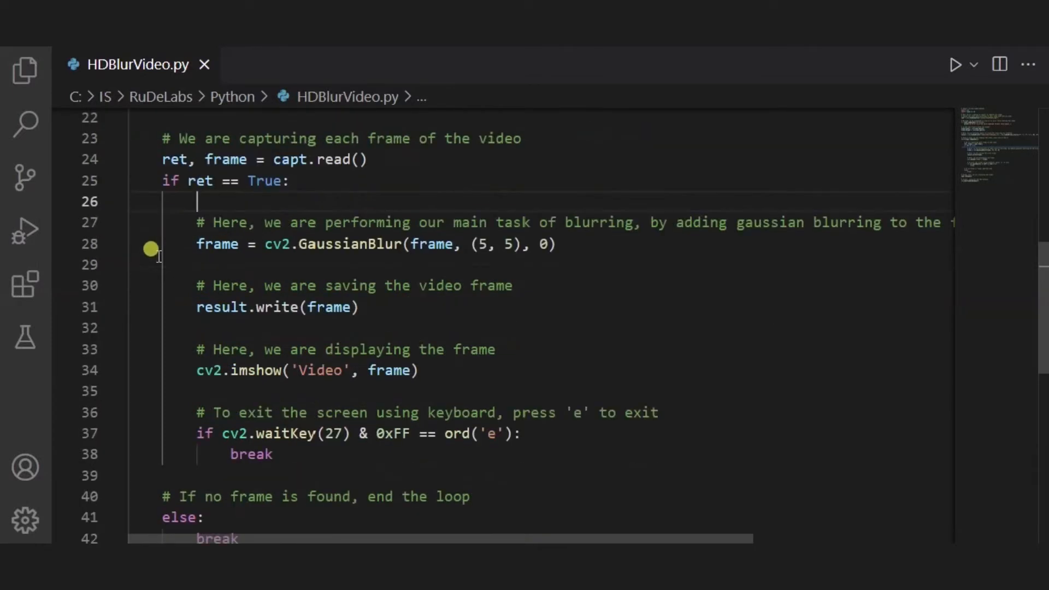
{"action": "mouse_move", "coordinate": [375, 252]}
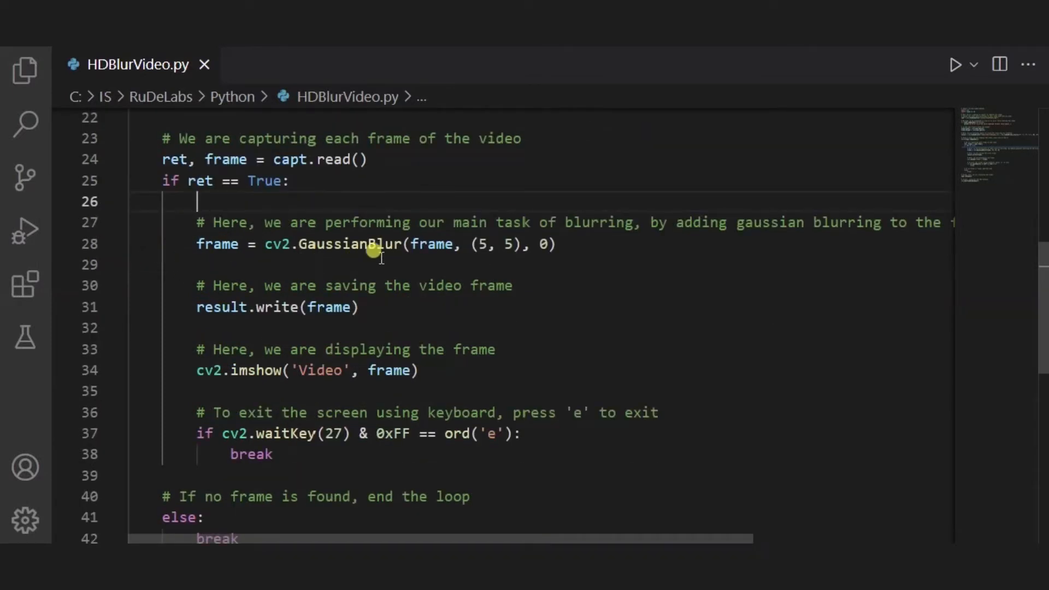
{"action": "mouse_move", "coordinate": [344, 244]}
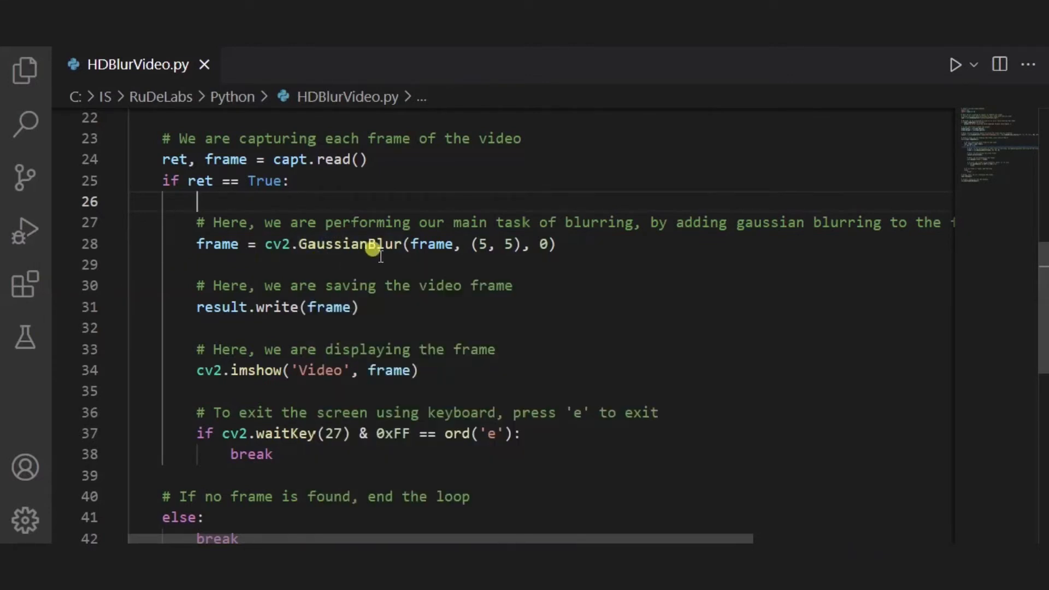
{"action": "mouse_move", "coordinate": [476, 265]}
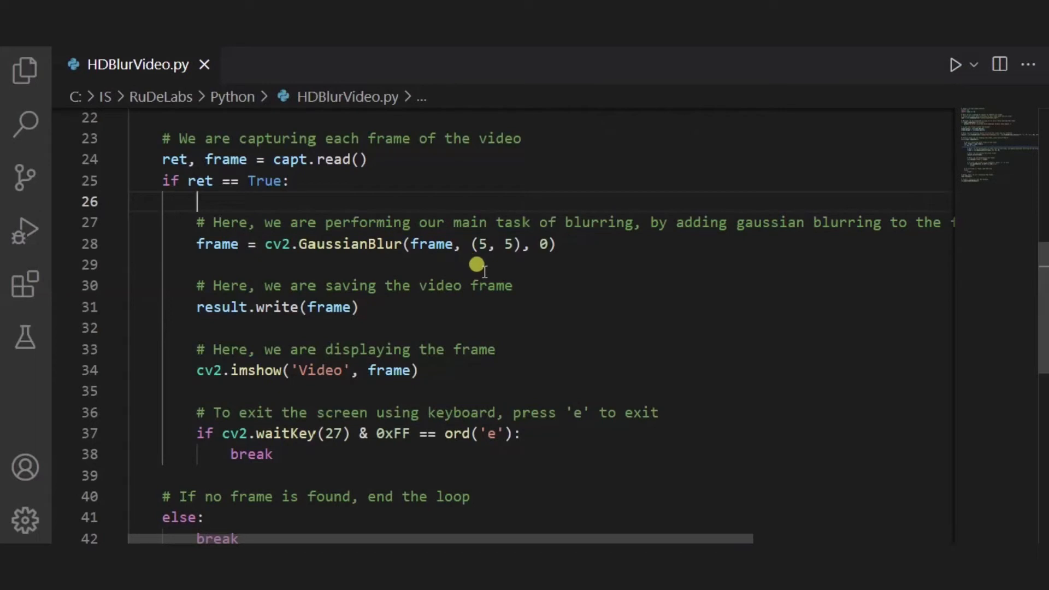
{"action": "scroll", "scroll_direction": "down", "scroll_amount": 3}
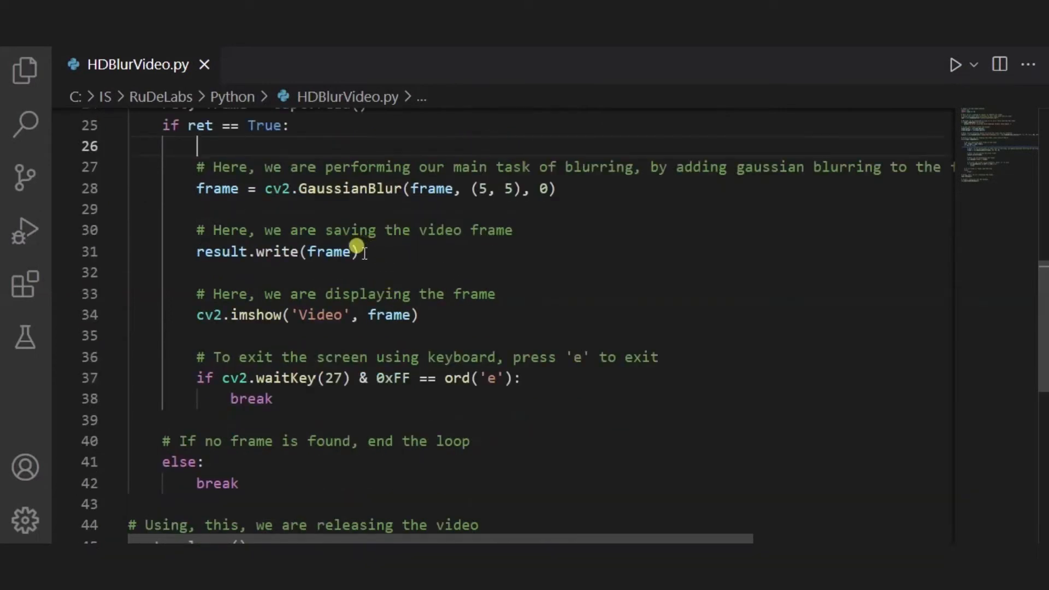
{"action": "mouse_move", "coordinate": [362, 256]}
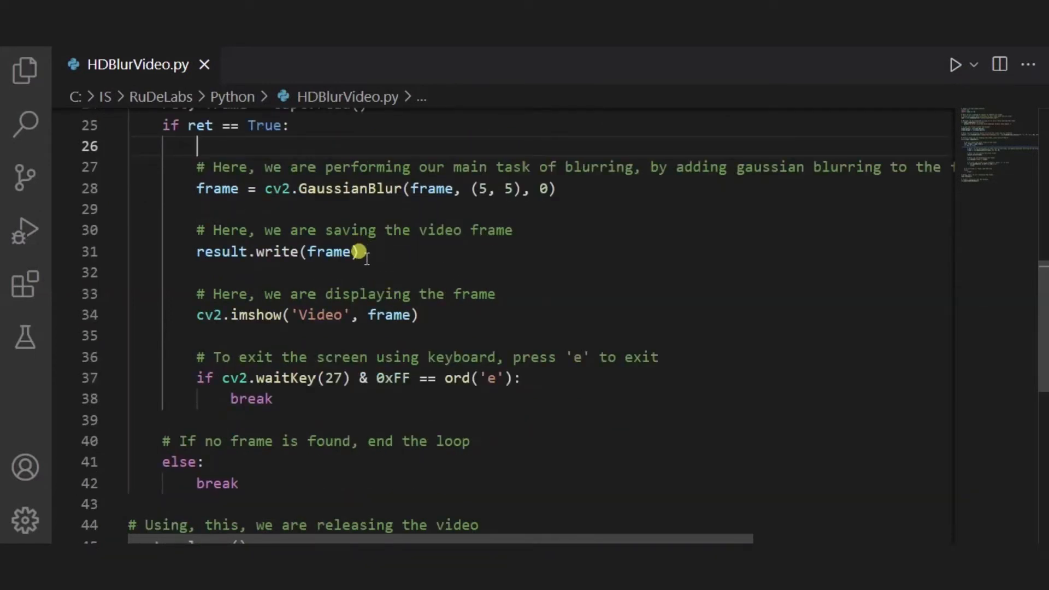
{"action": "scroll", "scroll_direction": "down", "scroll_amount": 3}
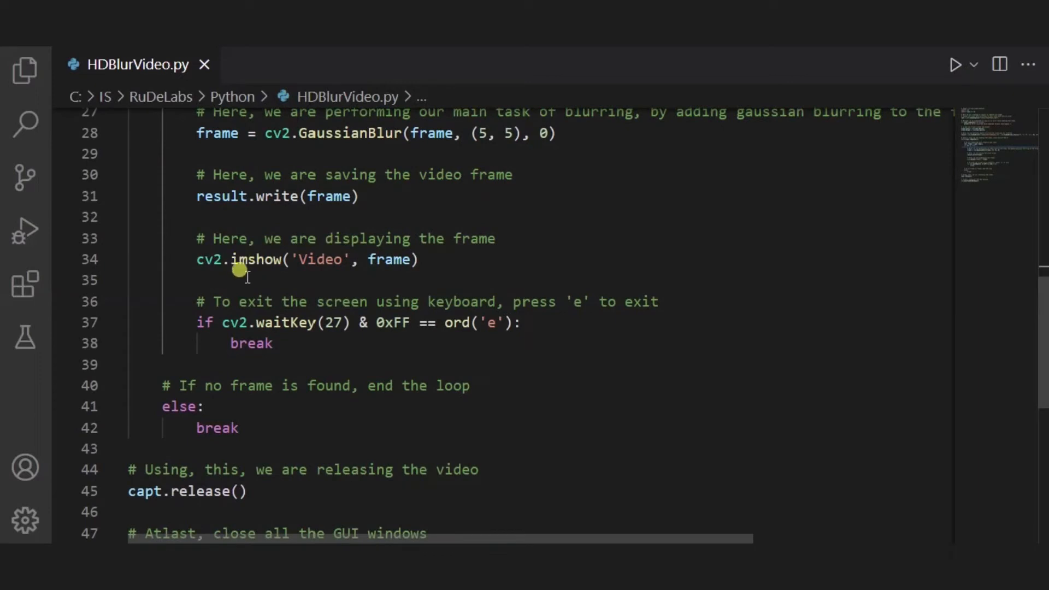
{"action": "mouse_move", "coordinate": [299, 227]}
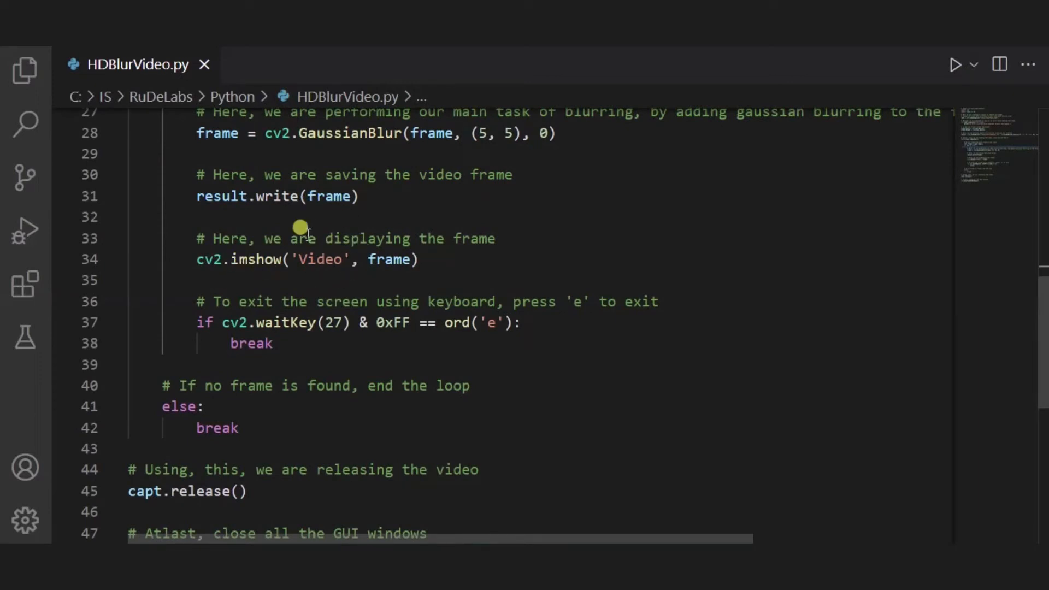
{"action": "scroll", "scroll_direction": "down", "scroll_amount": 3}
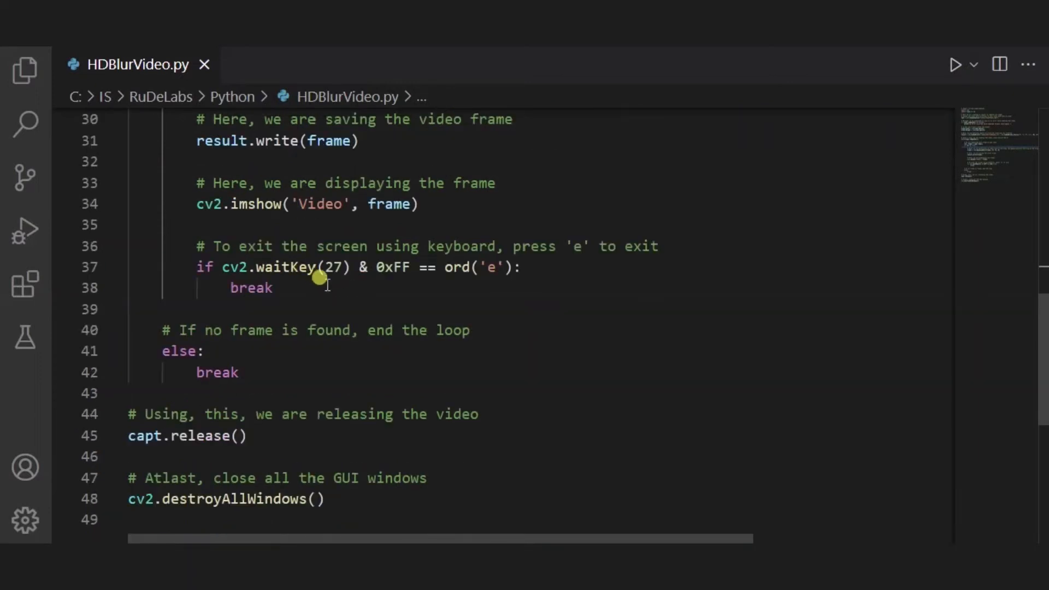
{"action": "mouse_move", "coordinate": [365, 280]}
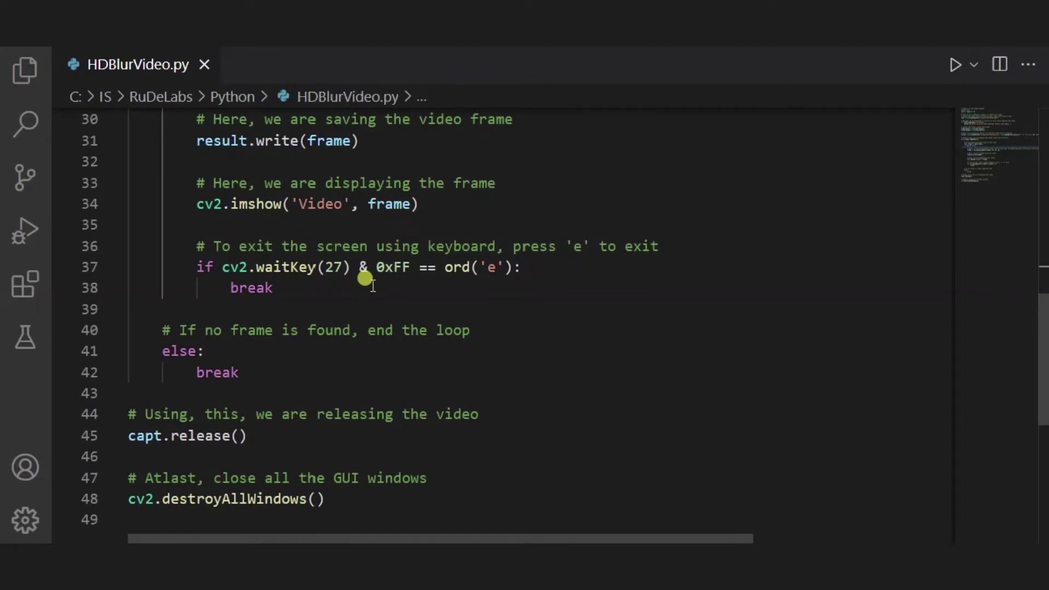
{"action": "mouse_move", "coordinate": [410, 292]}
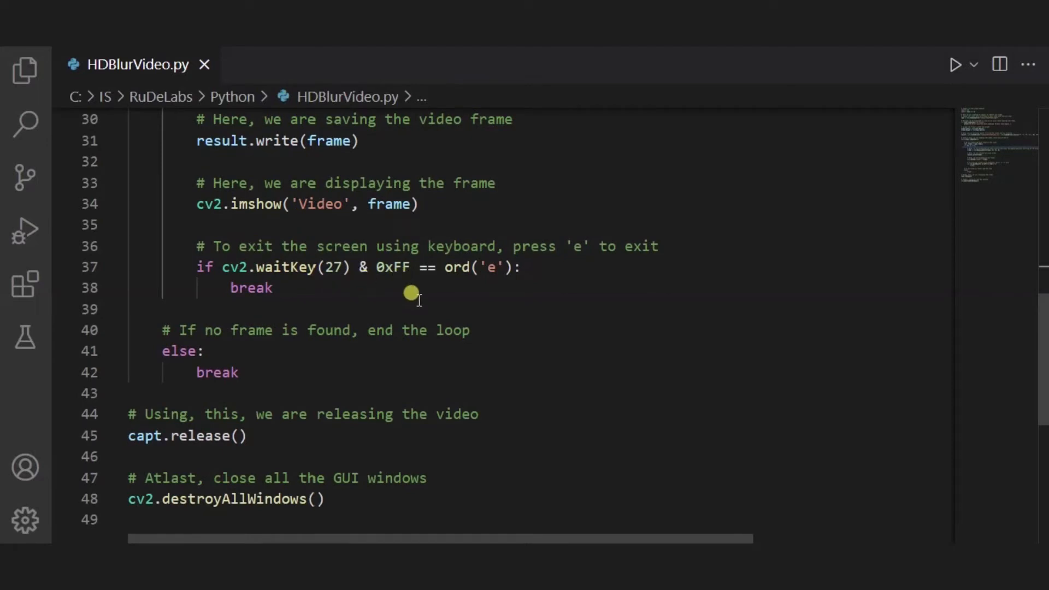
{"action": "mouse_move", "coordinate": [503, 282]}
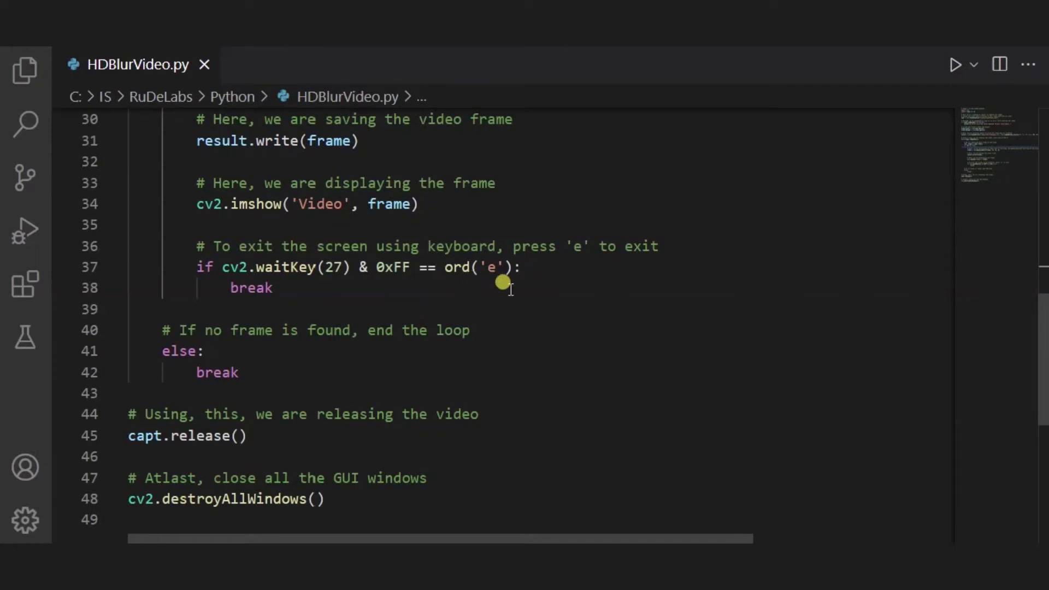
{"action": "scroll", "scroll_direction": "down", "scroll_amount": 3}
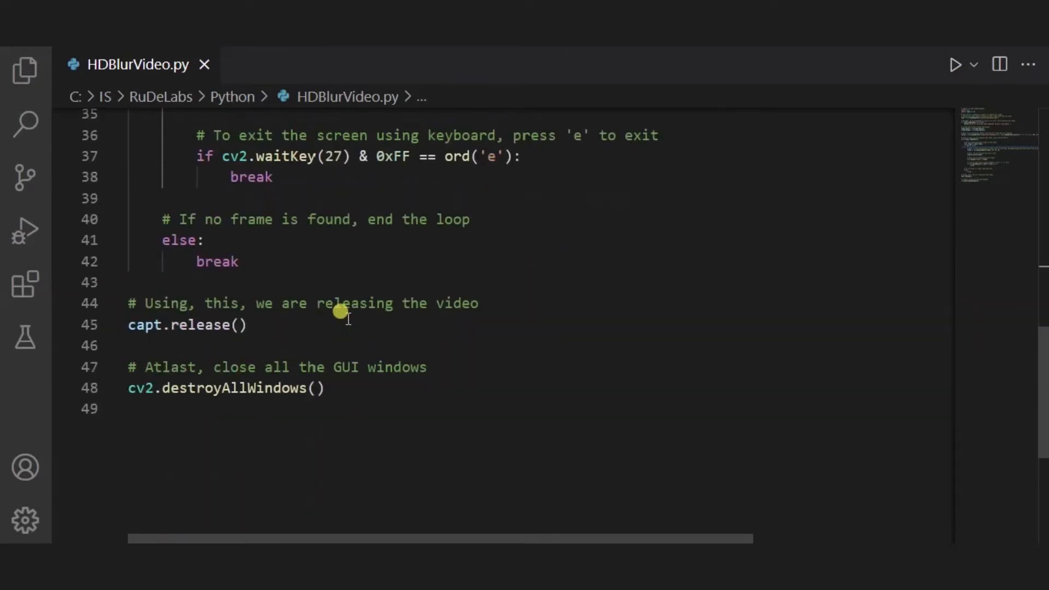
{"action": "mouse_move", "coordinate": [296, 256]}
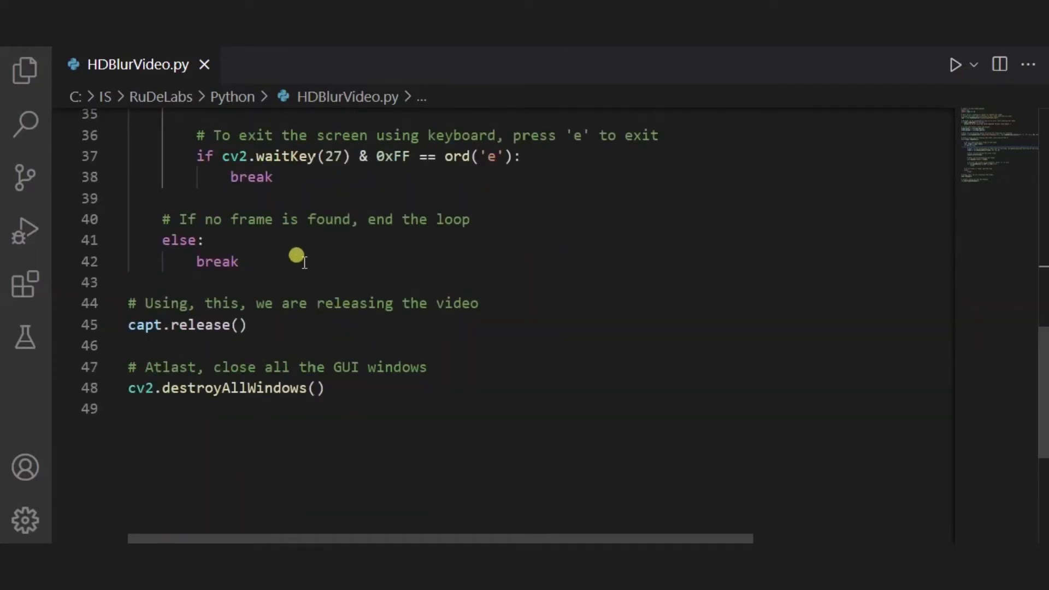
{"action": "mouse_move", "coordinate": [249, 234]}
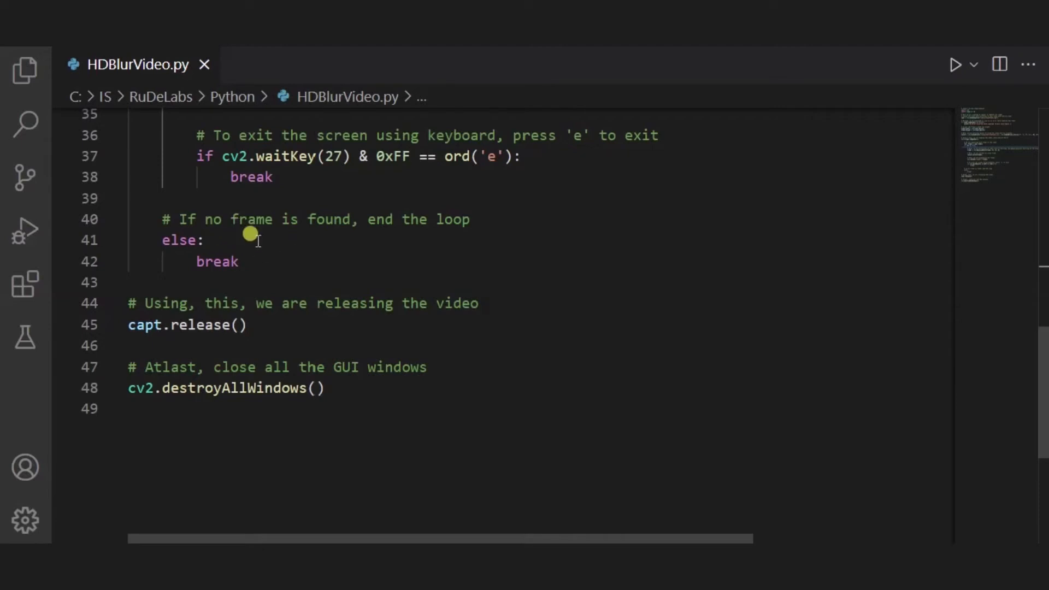
{"action": "mouse_move", "coordinate": [255, 261]}
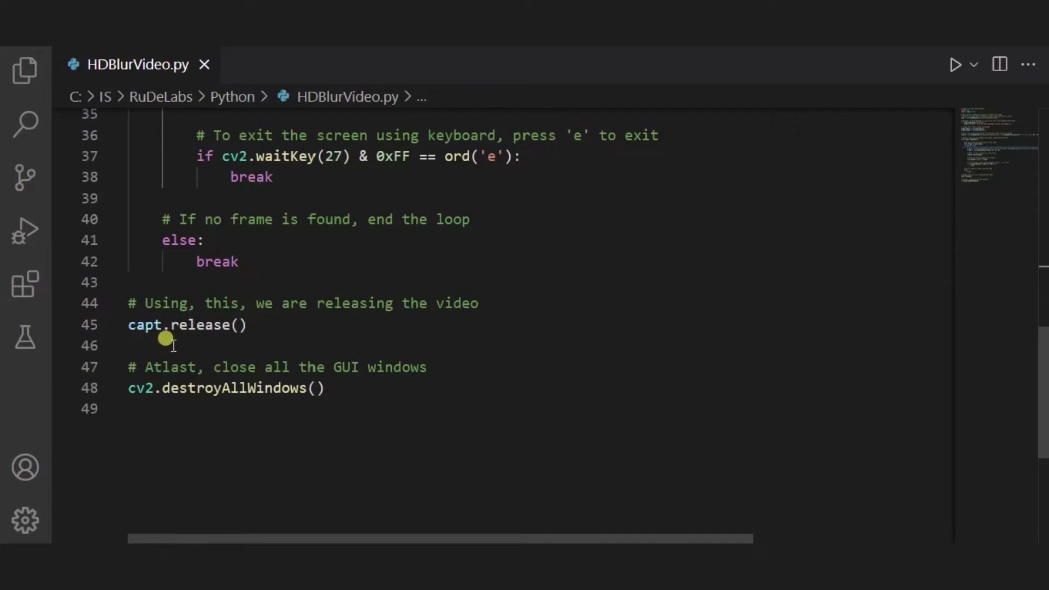
{"action": "mouse_move", "coordinate": [155, 362]}
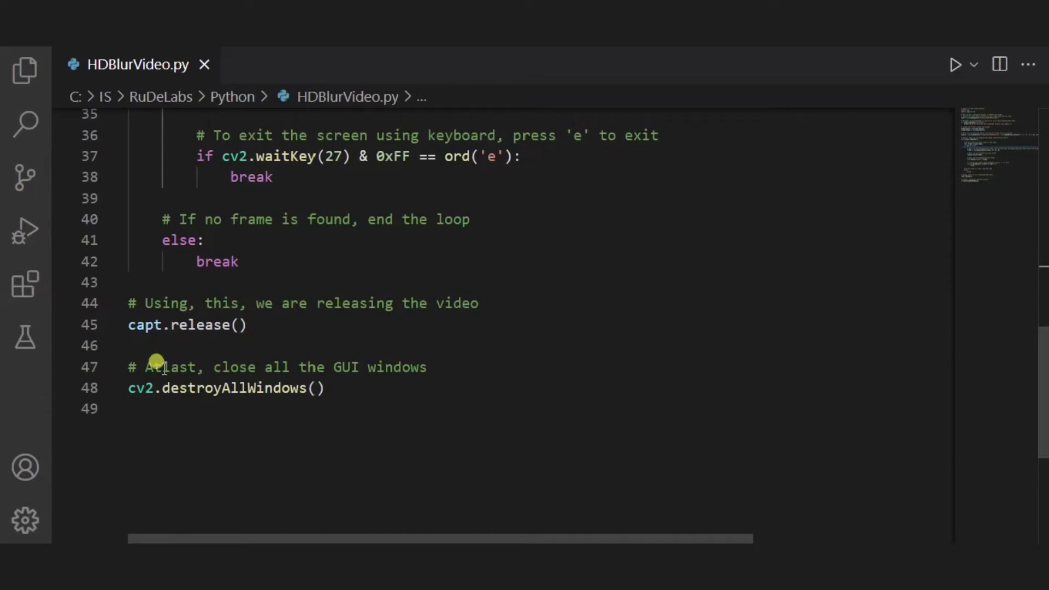
{"action": "mouse_move", "coordinate": [168, 398]}
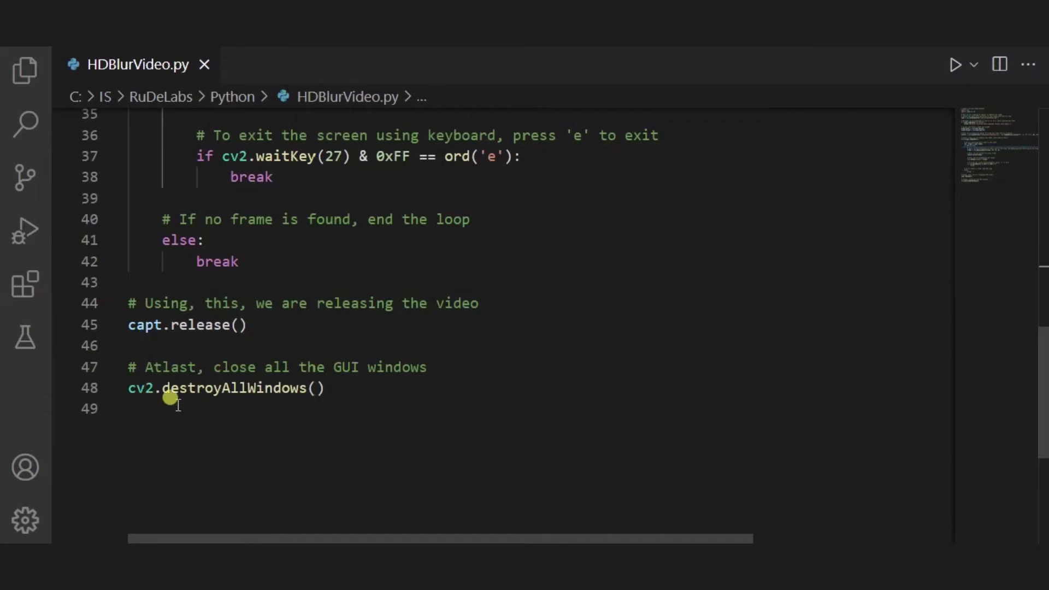
{"action": "mouse_move", "coordinate": [154, 401]}
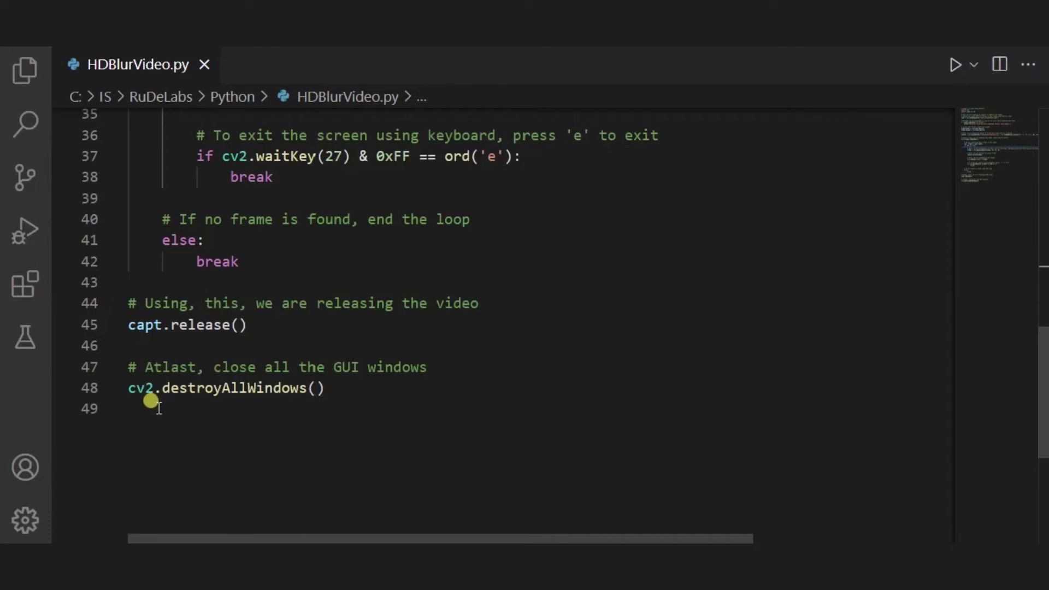
{"action": "mouse_move", "coordinate": [257, 403]}
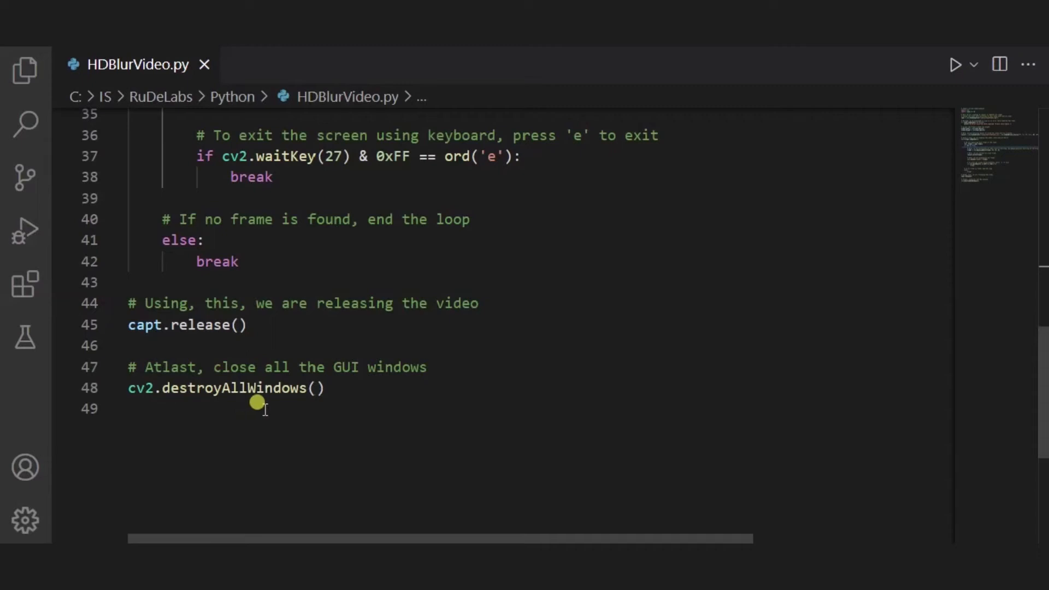
{"action": "mouse_move", "coordinate": [766, 309]}
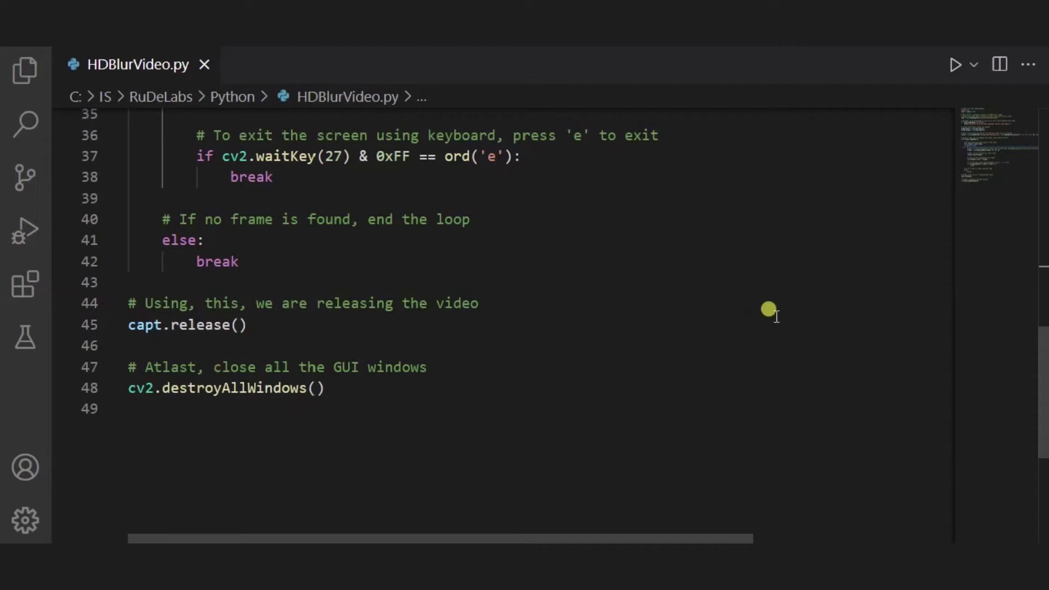
{"action": "mouse_move", "coordinate": [874, 167]}
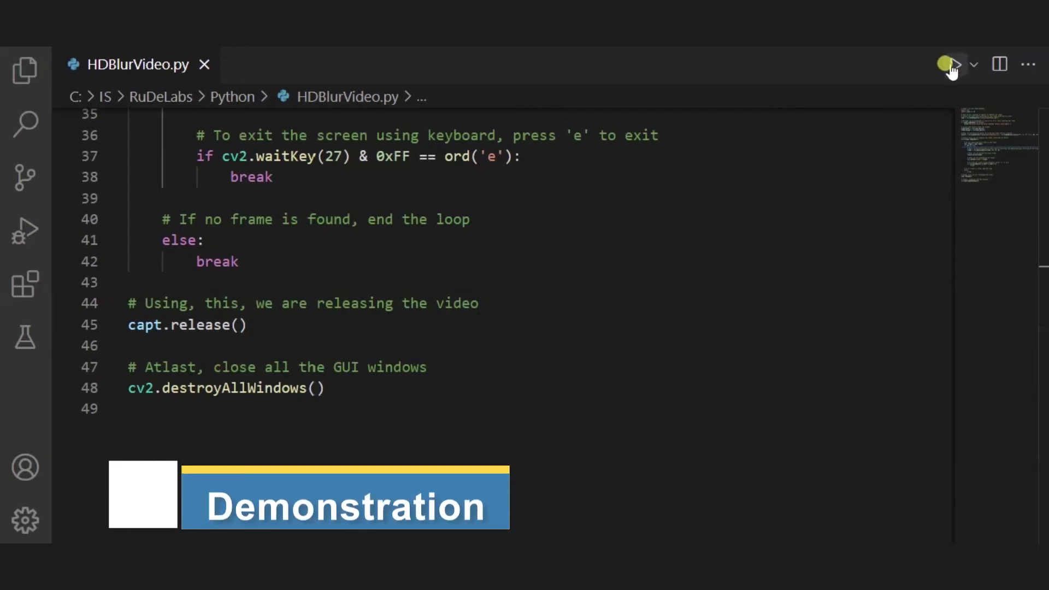
Step: Run HDBlurVideo.py so BlurredVideo.avi is written beside InputVideo in Videos
{"action": "left_click", "coordinate": [949, 64]}
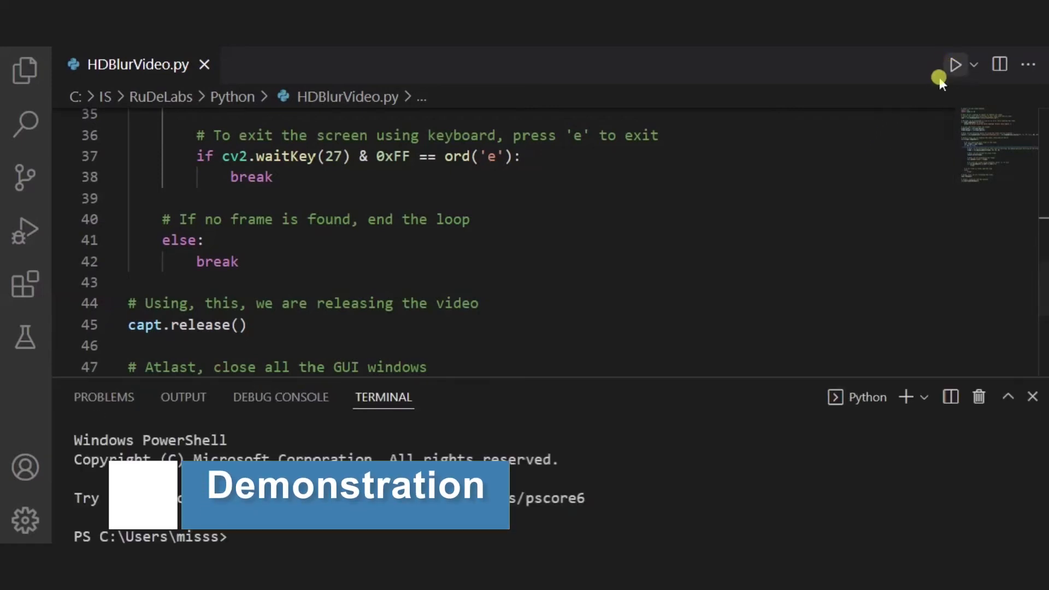
{"action": "left_click", "coordinate": [955, 64]}
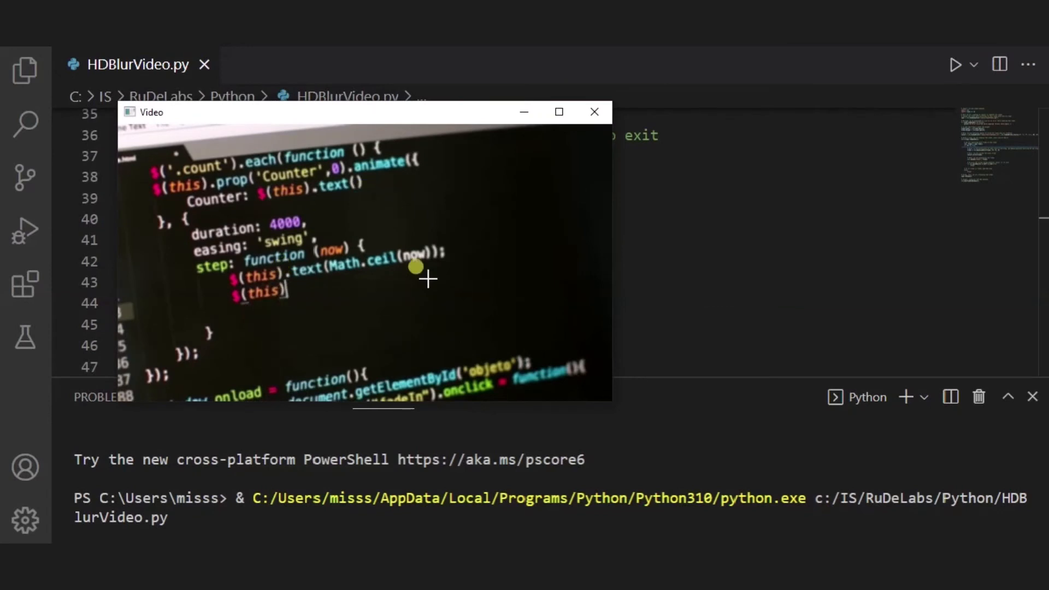
{"action": "type", "text": "htm"}
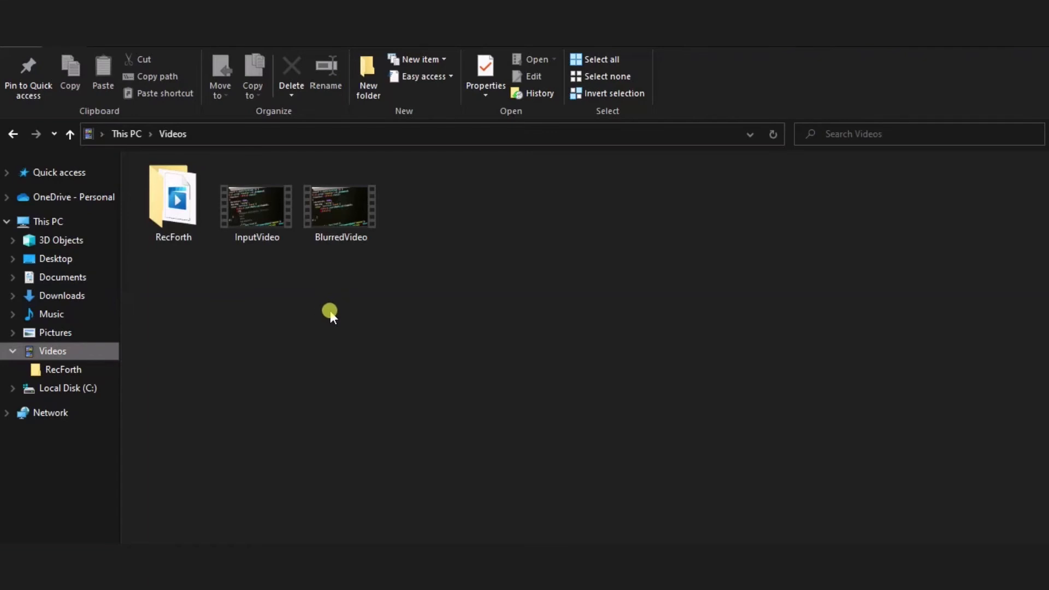
Step: Play a video from the Videos folder, step to the other one, then return to VS Code
{"action": "left_click", "coordinate": [339, 206]}
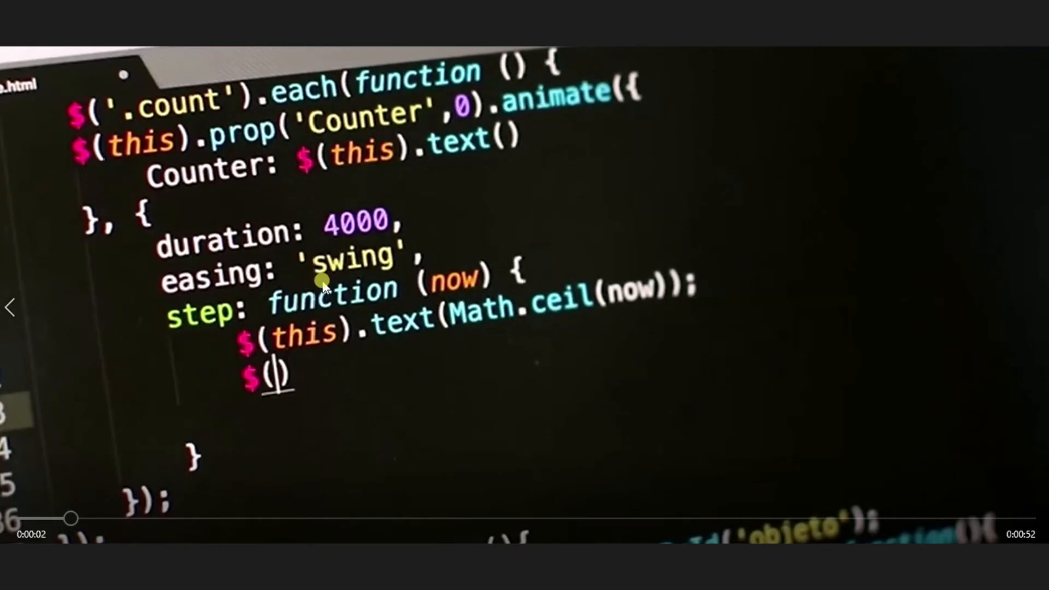
{"action": "type", "text": "this"}
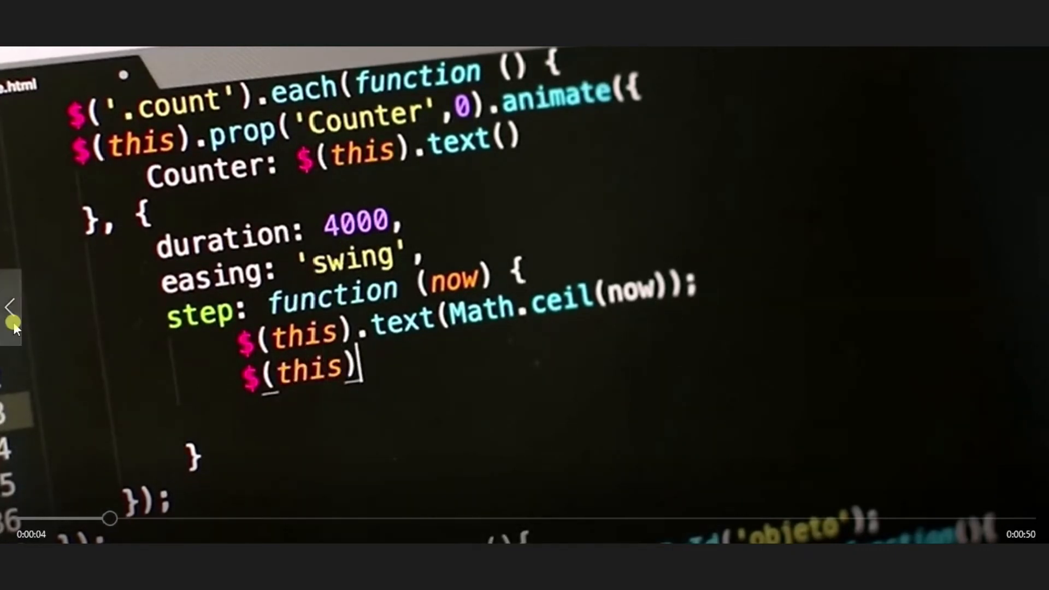
{"action": "left_click", "coordinate": [12, 305]}
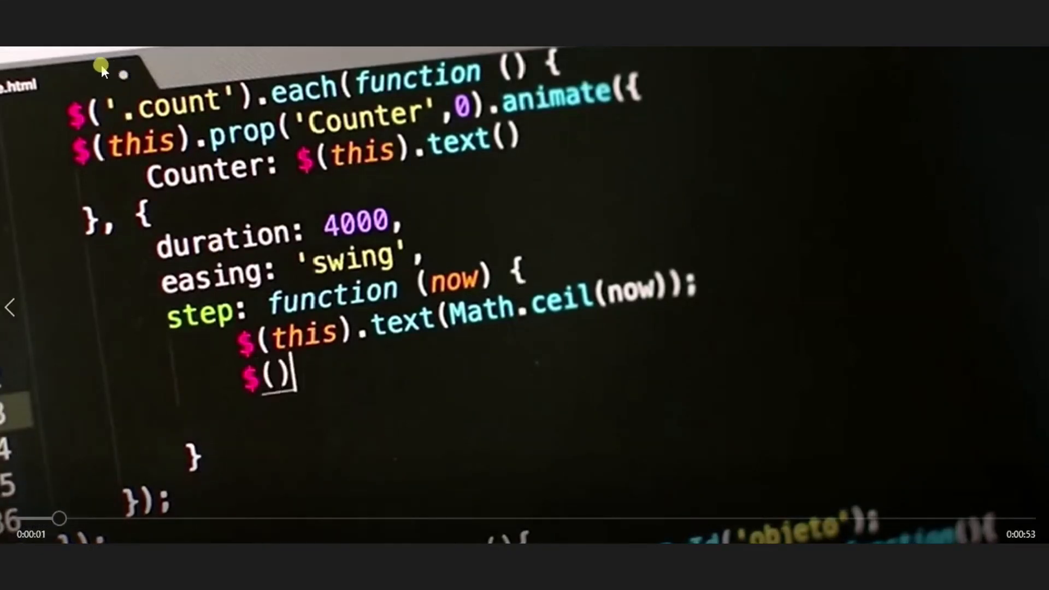
{"action": "type", "text": "this"}
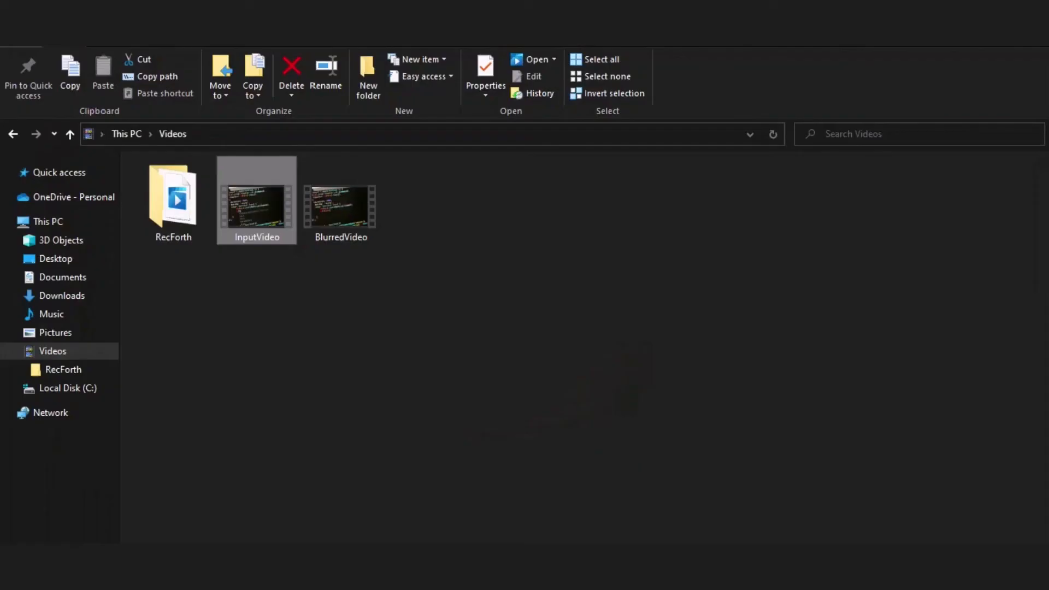
{"action": "mouse_move", "coordinate": [106, 340]}
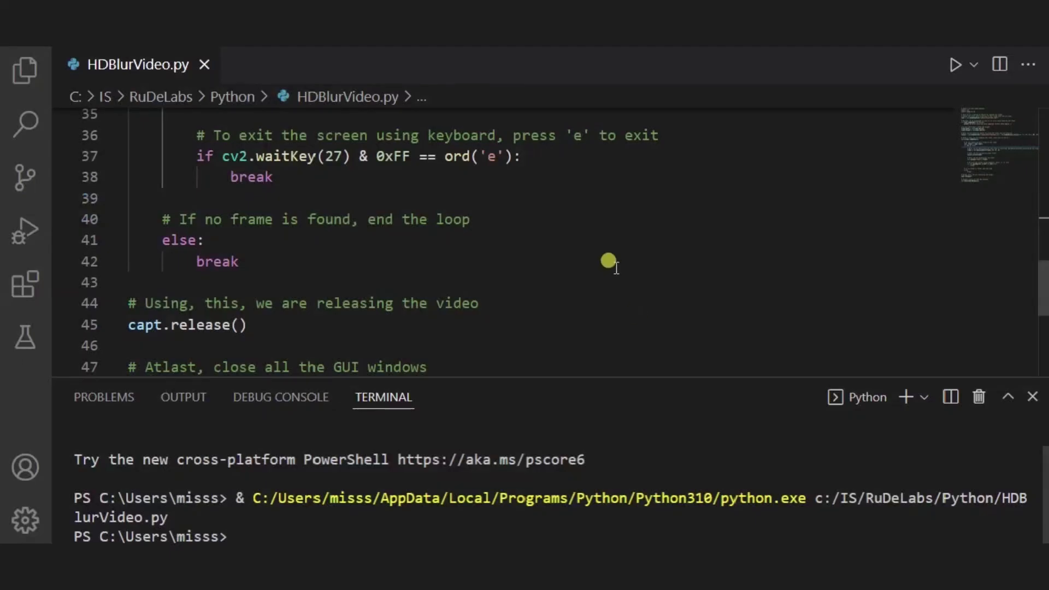
{"action": "scroll", "scroll_direction": "up", "scroll_amount": 3}
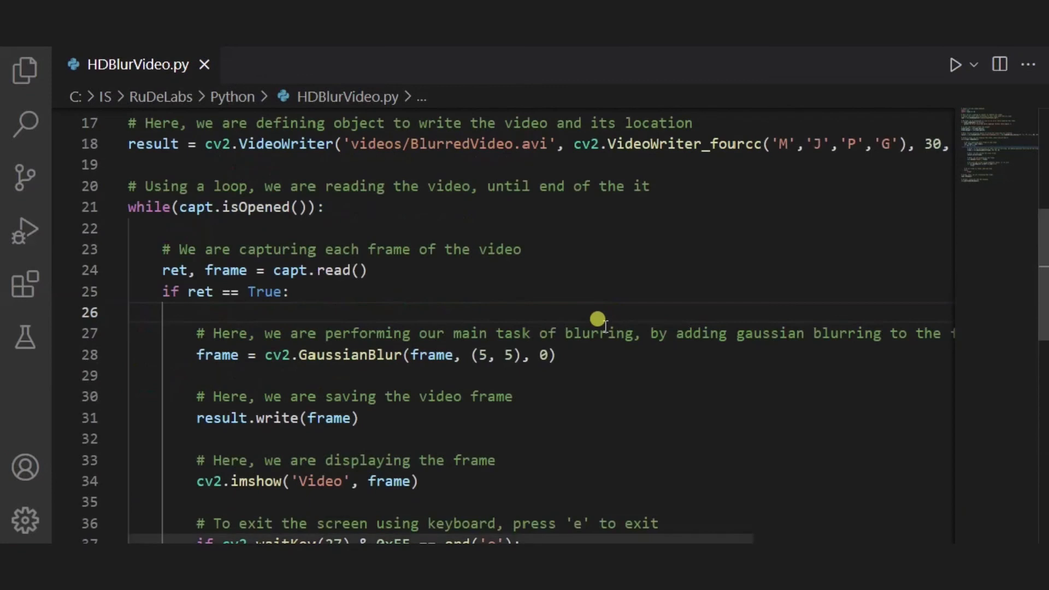
{"action": "scroll", "scroll_direction": "up", "scroll_amount": 3}
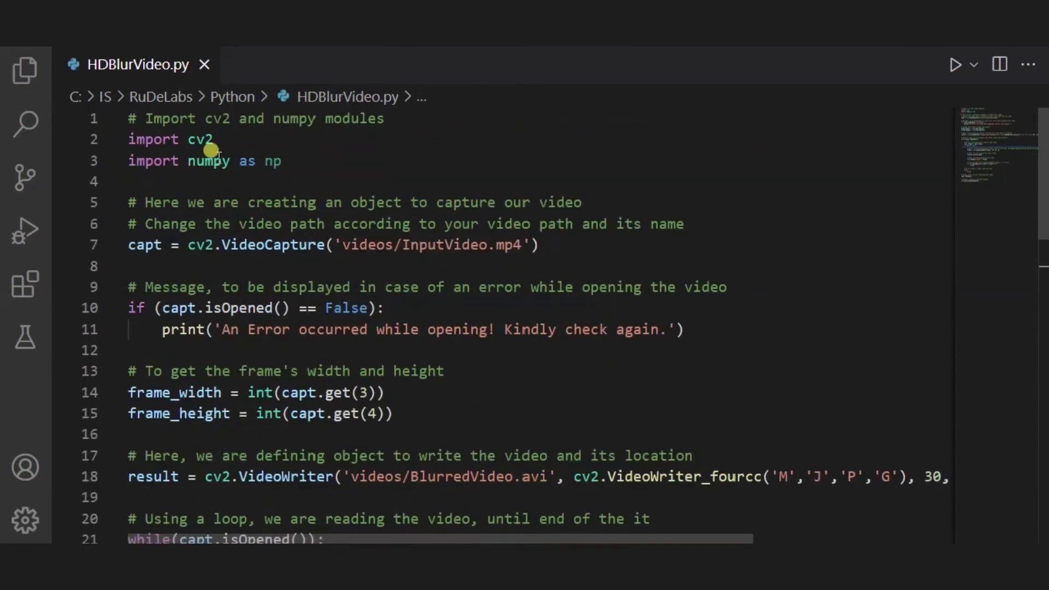
{"action": "mouse_move", "coordinate": [503, 216]}
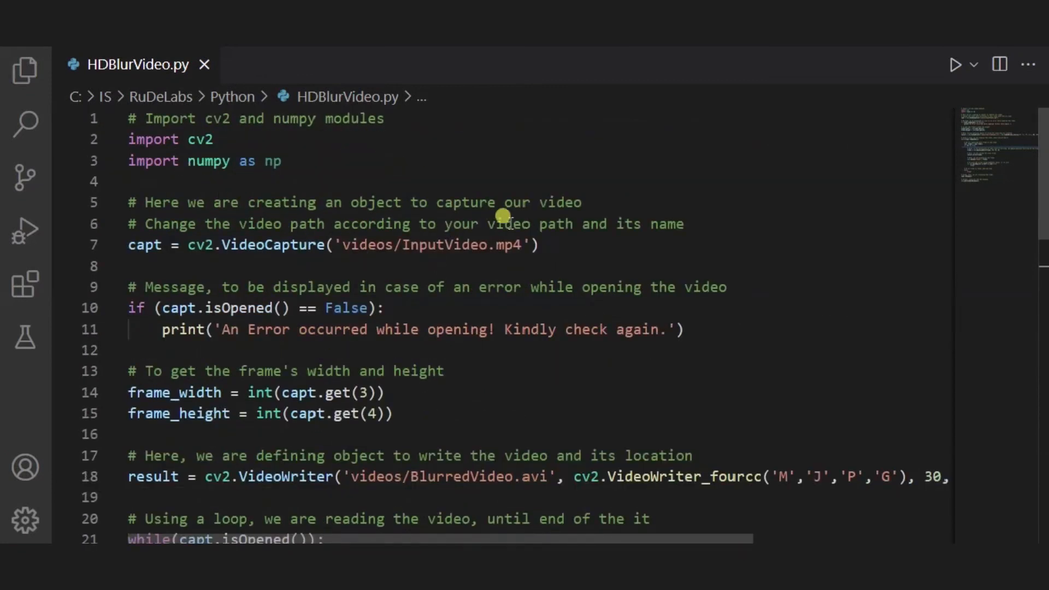